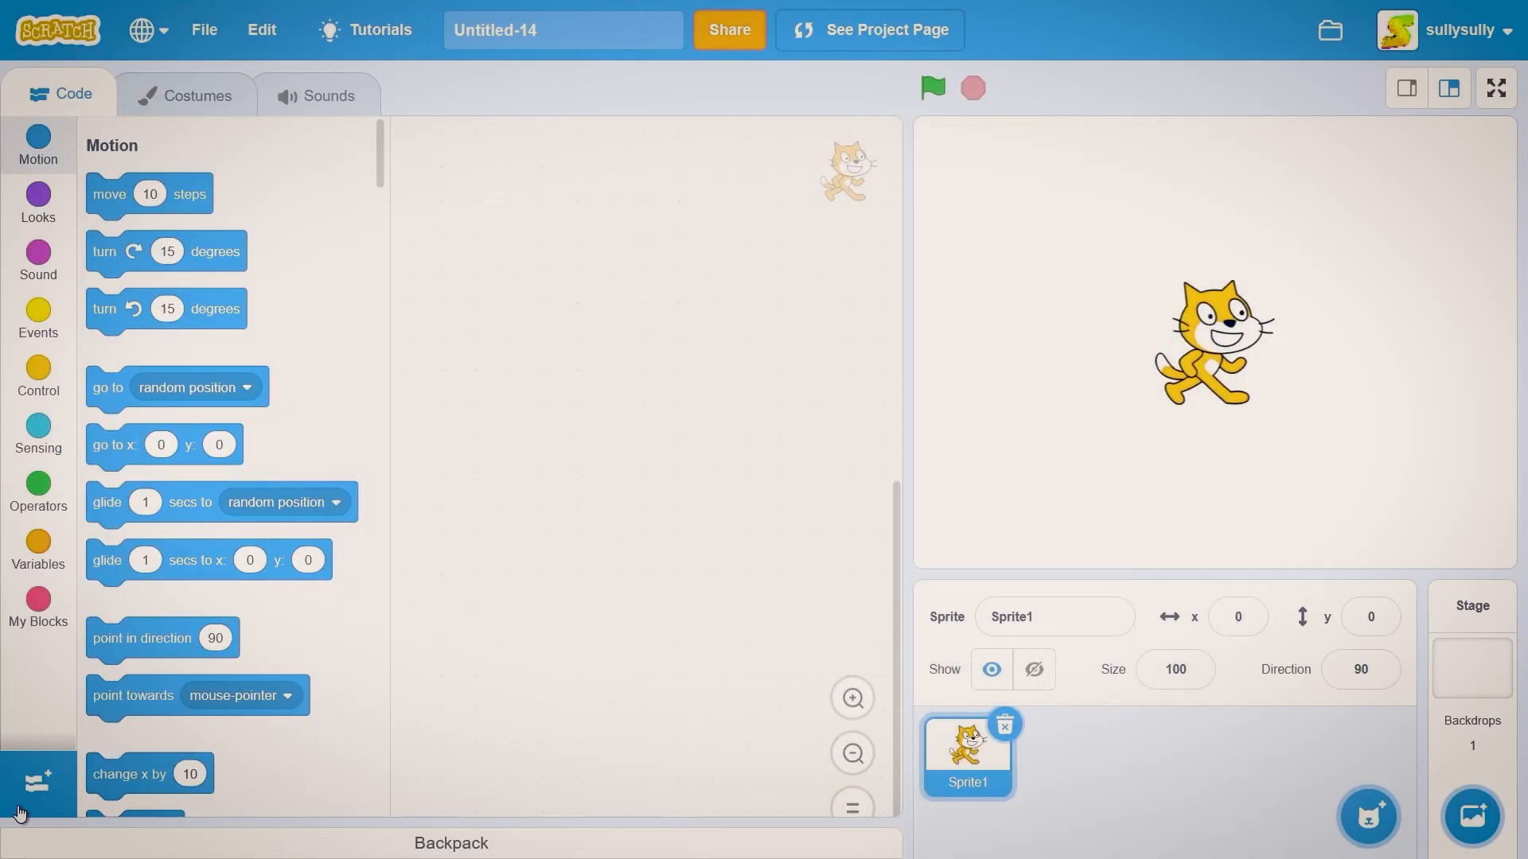
- Add the Pen extension to the project
left_click(38, 782)
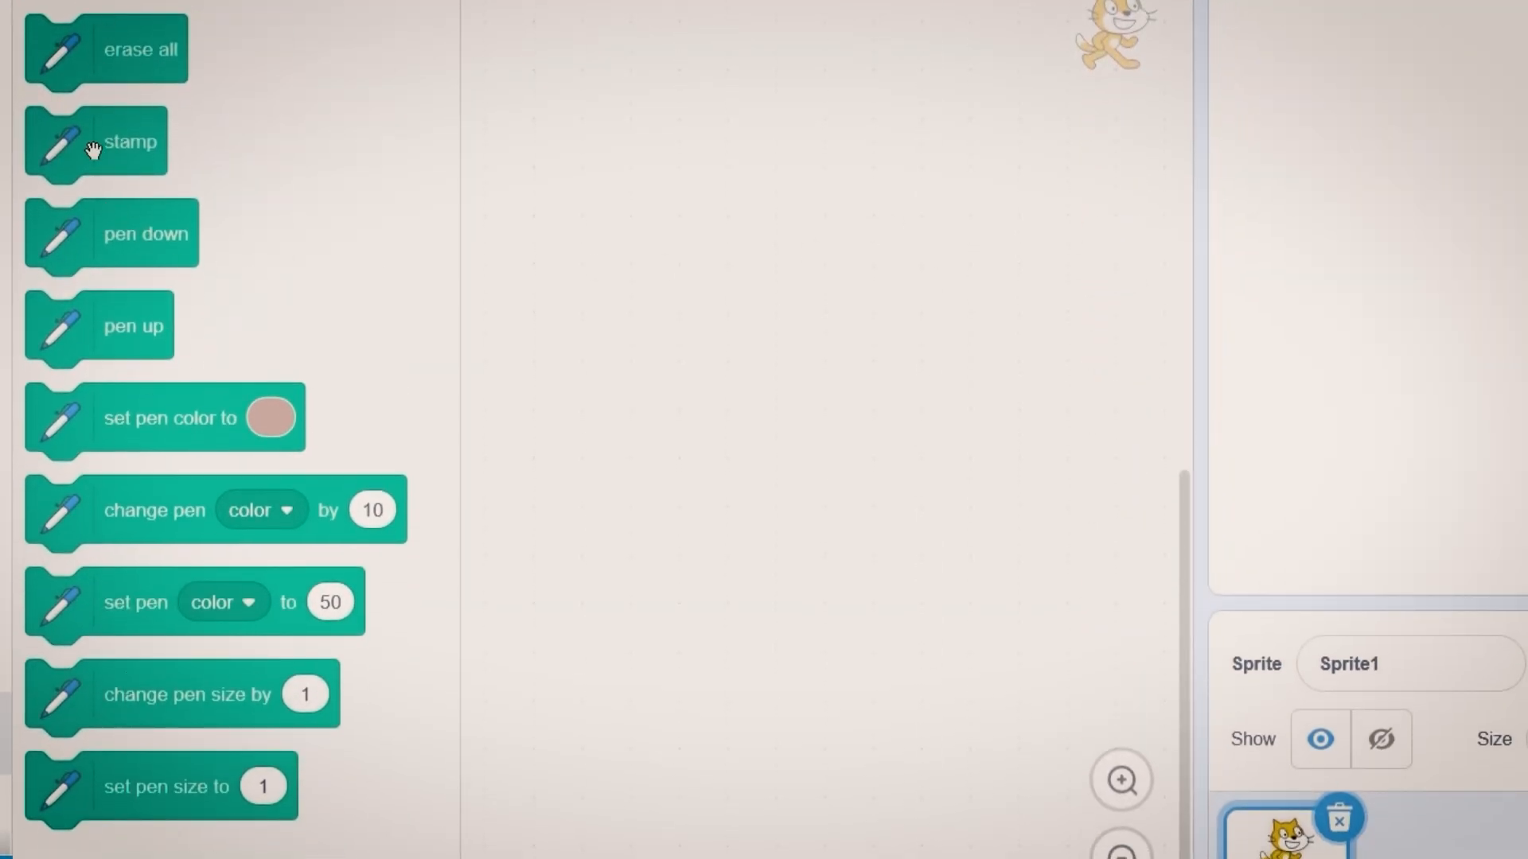
mouse_move(47, 151)
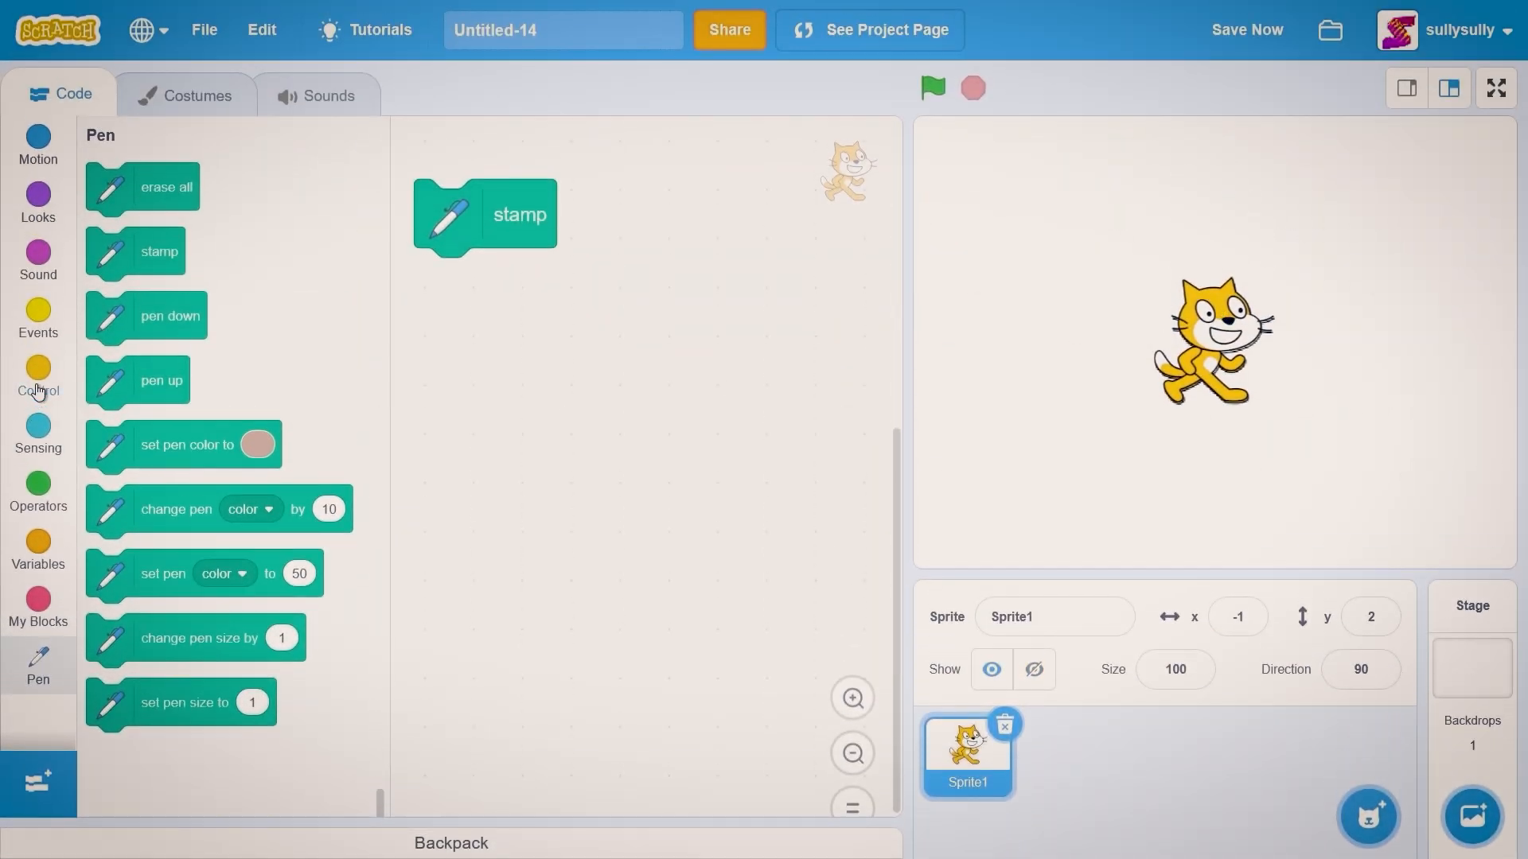
- Build erase all, then repeat 10 with go to x:0 y:0, turn 15 degrees and stamp
left_click(38, 378)
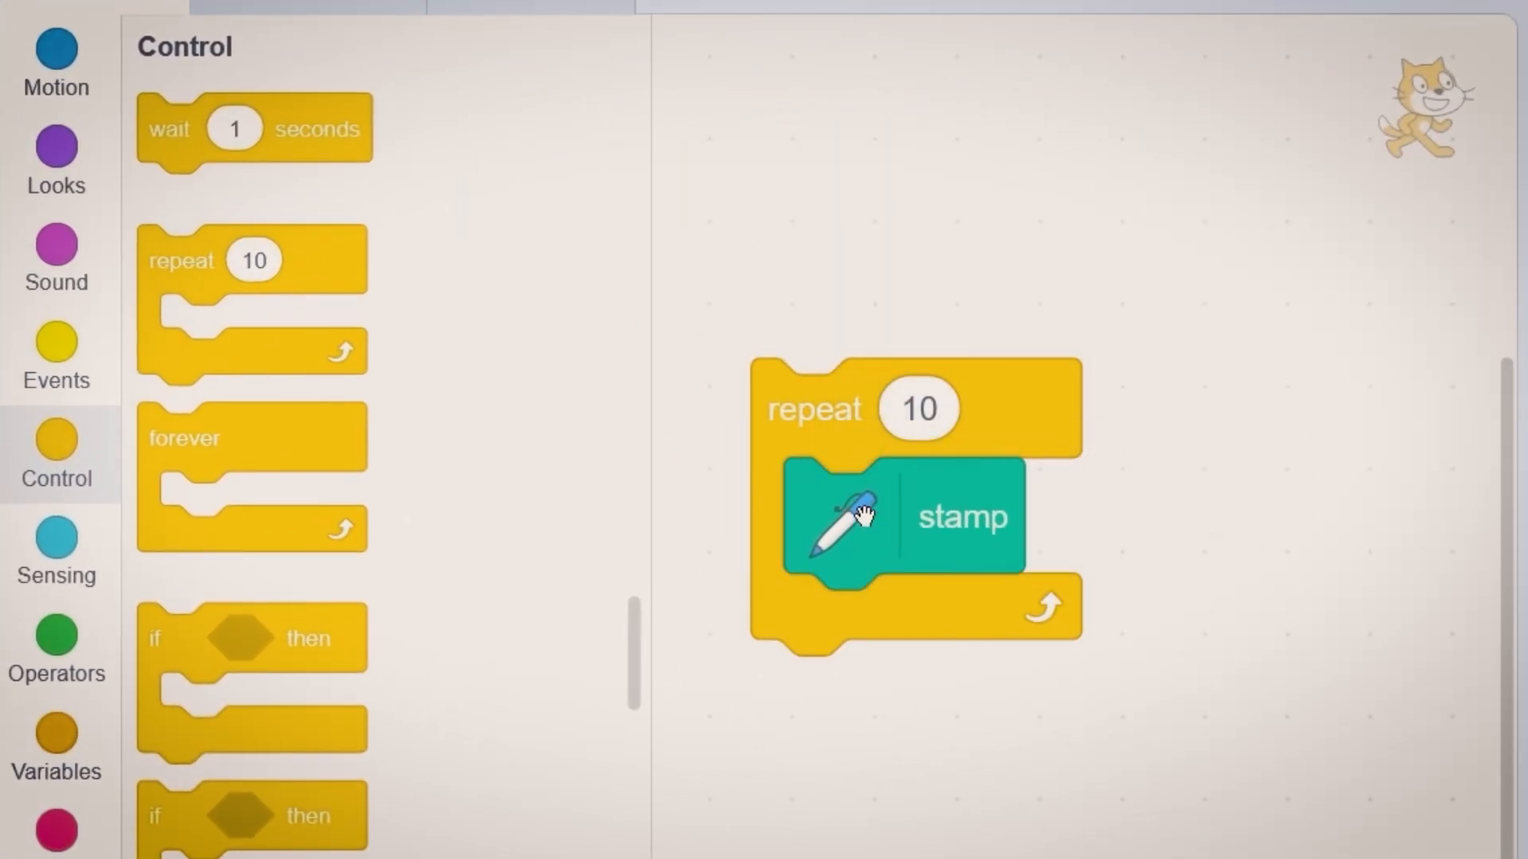
left_click(56, 64)
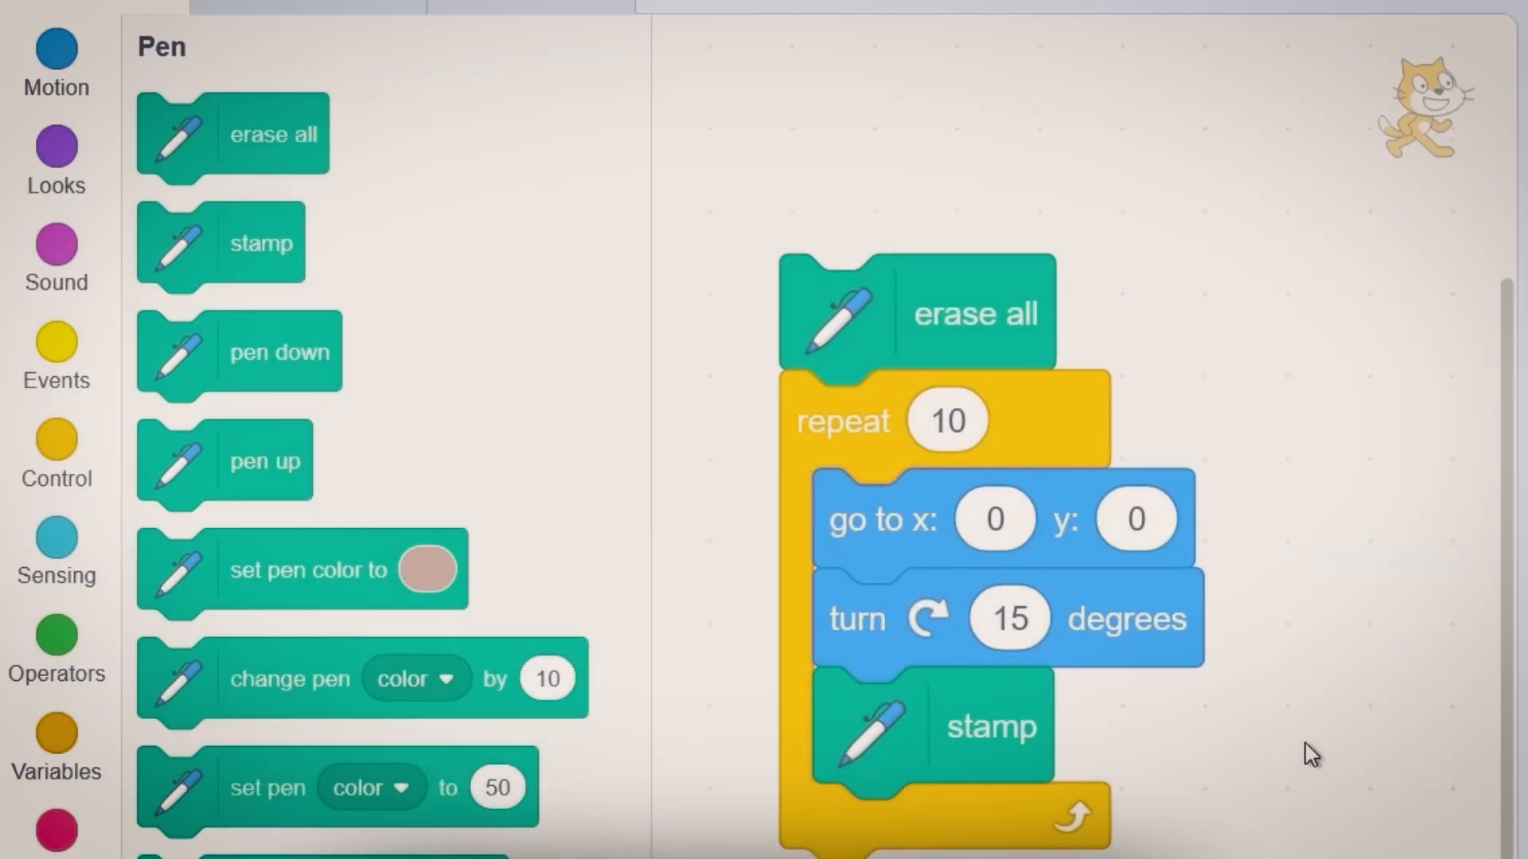
left_click(55, 160)
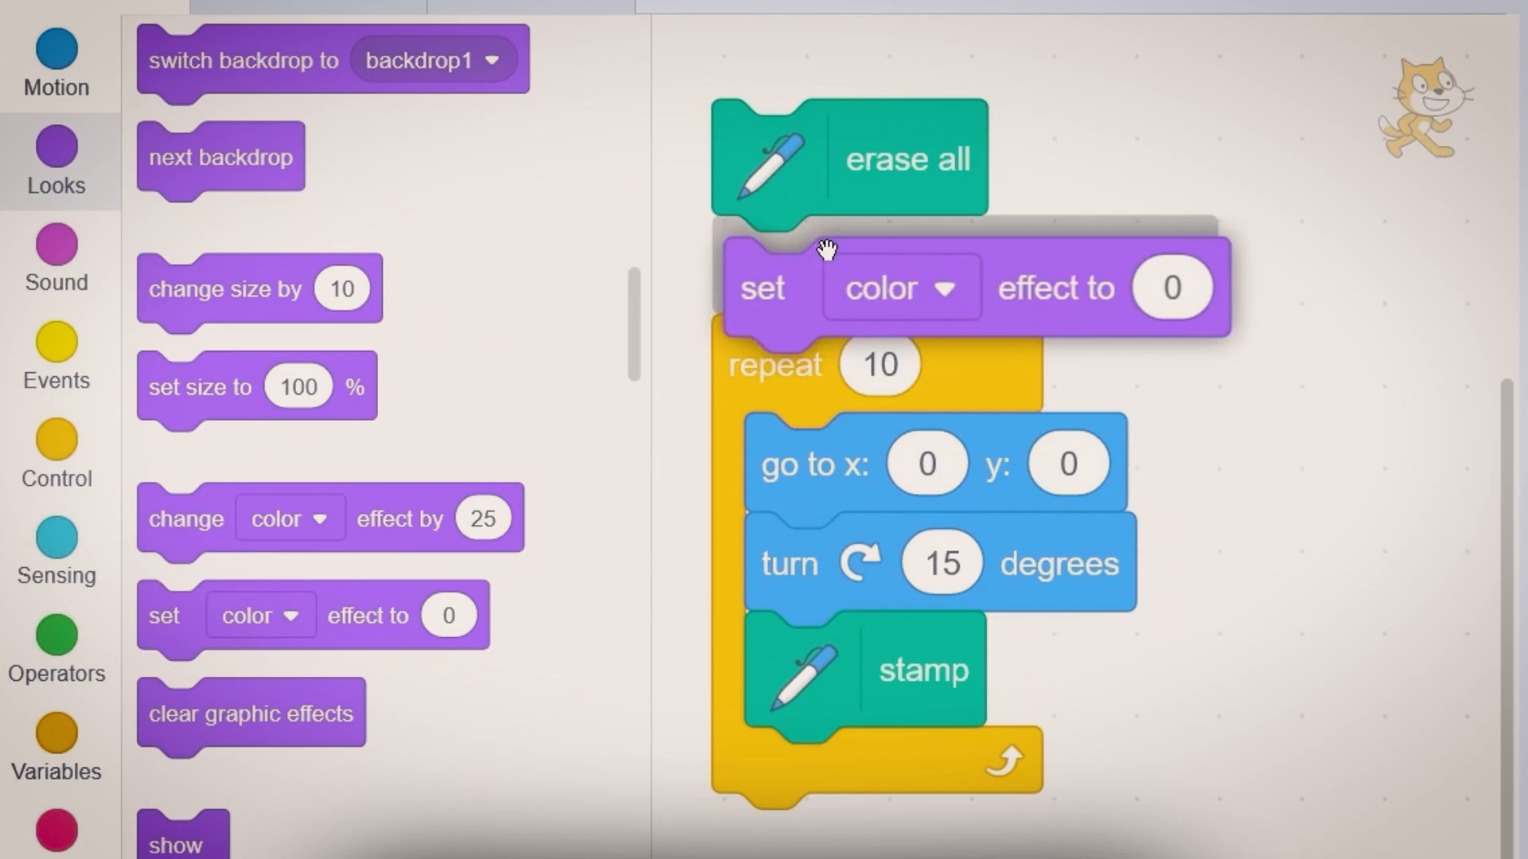
- Run the ghost-90 stamping script and check the blurred cat in full screen
left_click(897, 288)
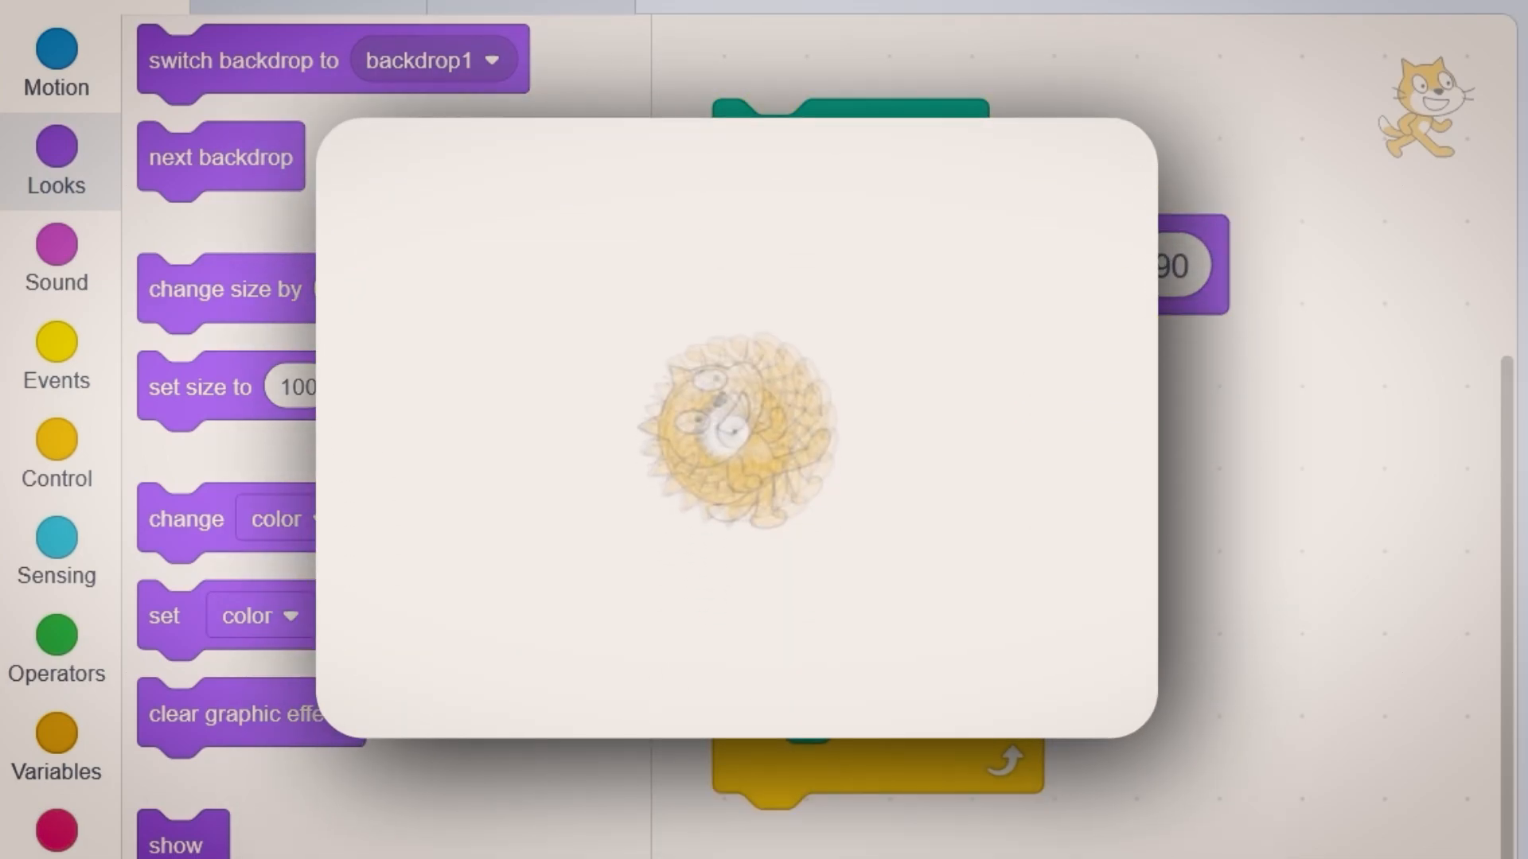
left_click(1268, 28)
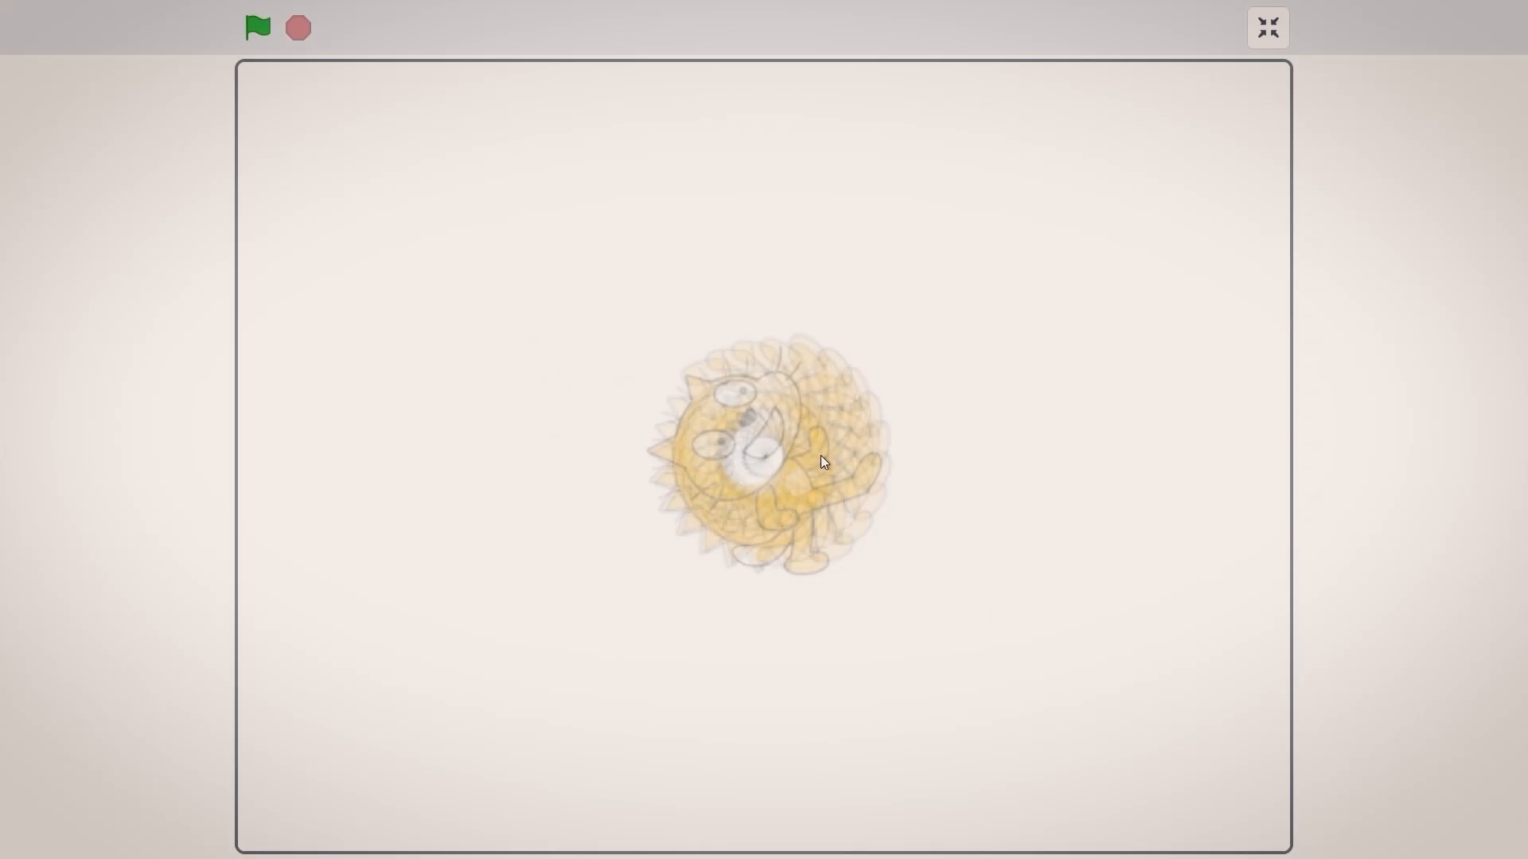
mouse_move(855, 452)
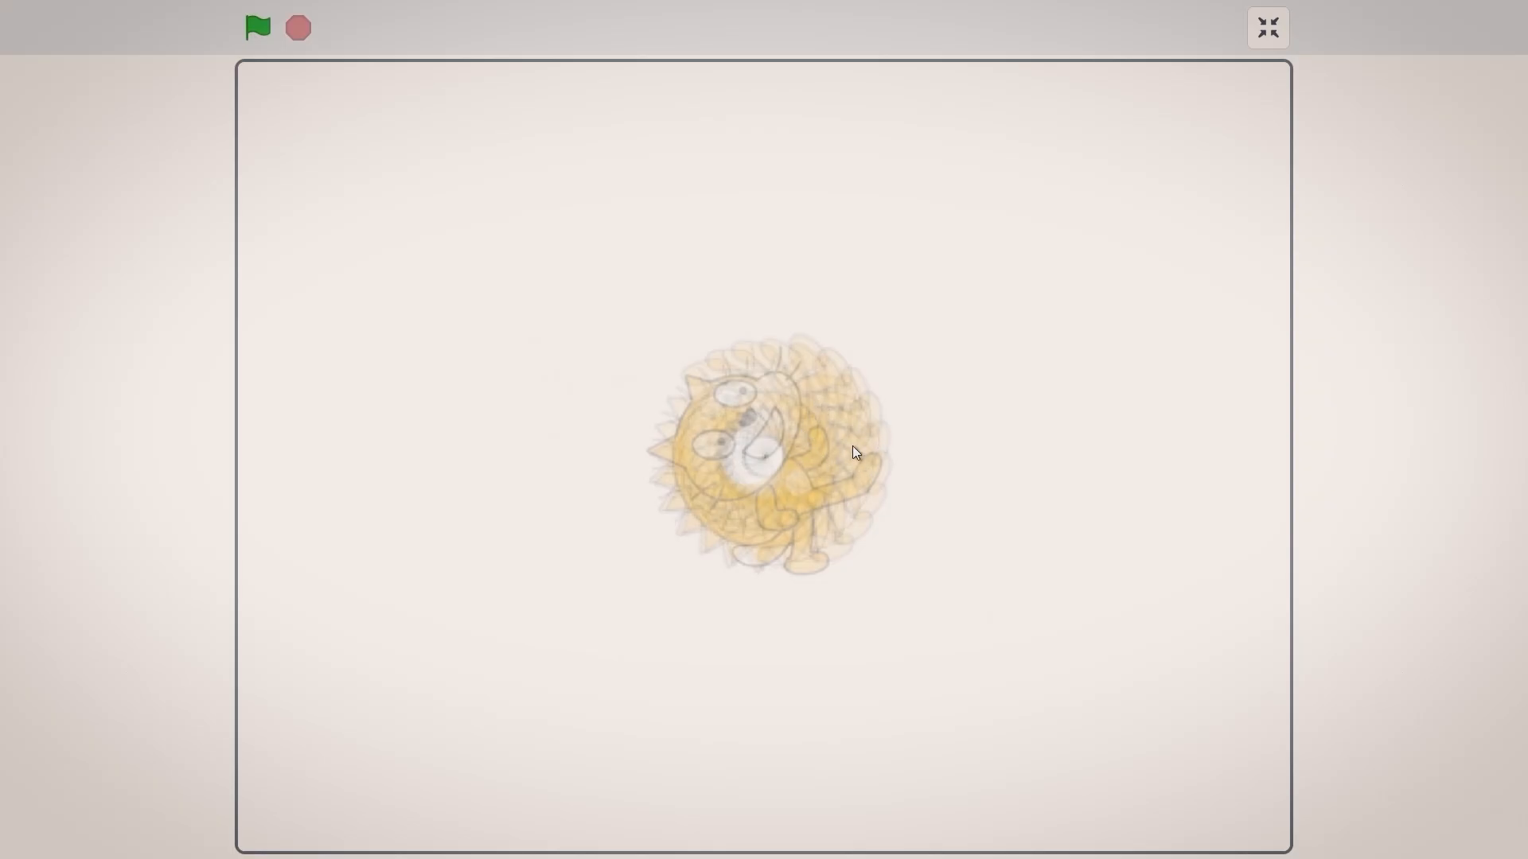
left_click(1267, 27)
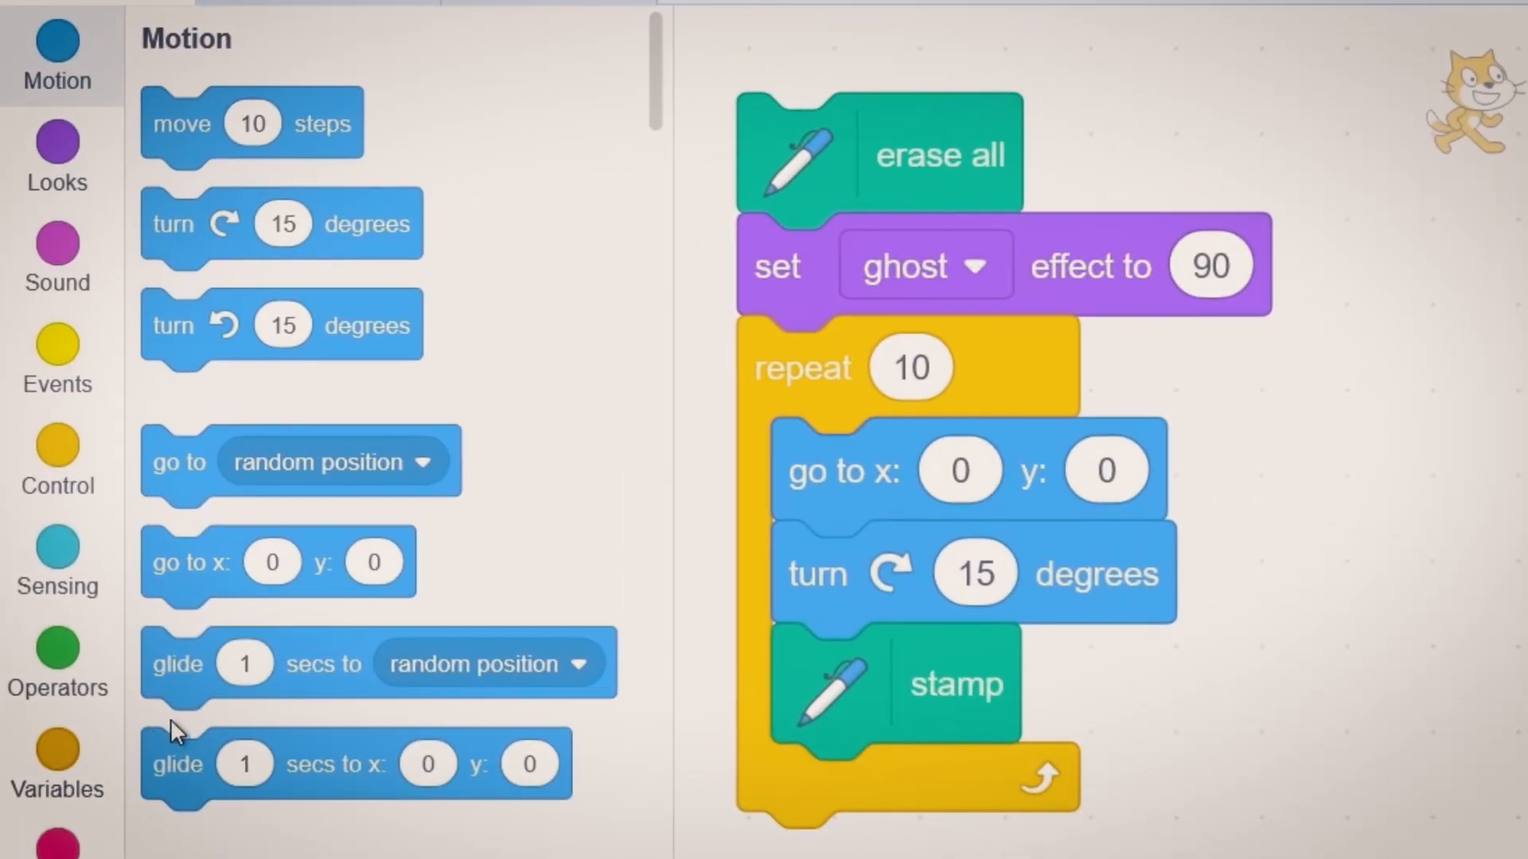
- Scroll the palette down to My Blocks to make a new block
scroll("down", 3)
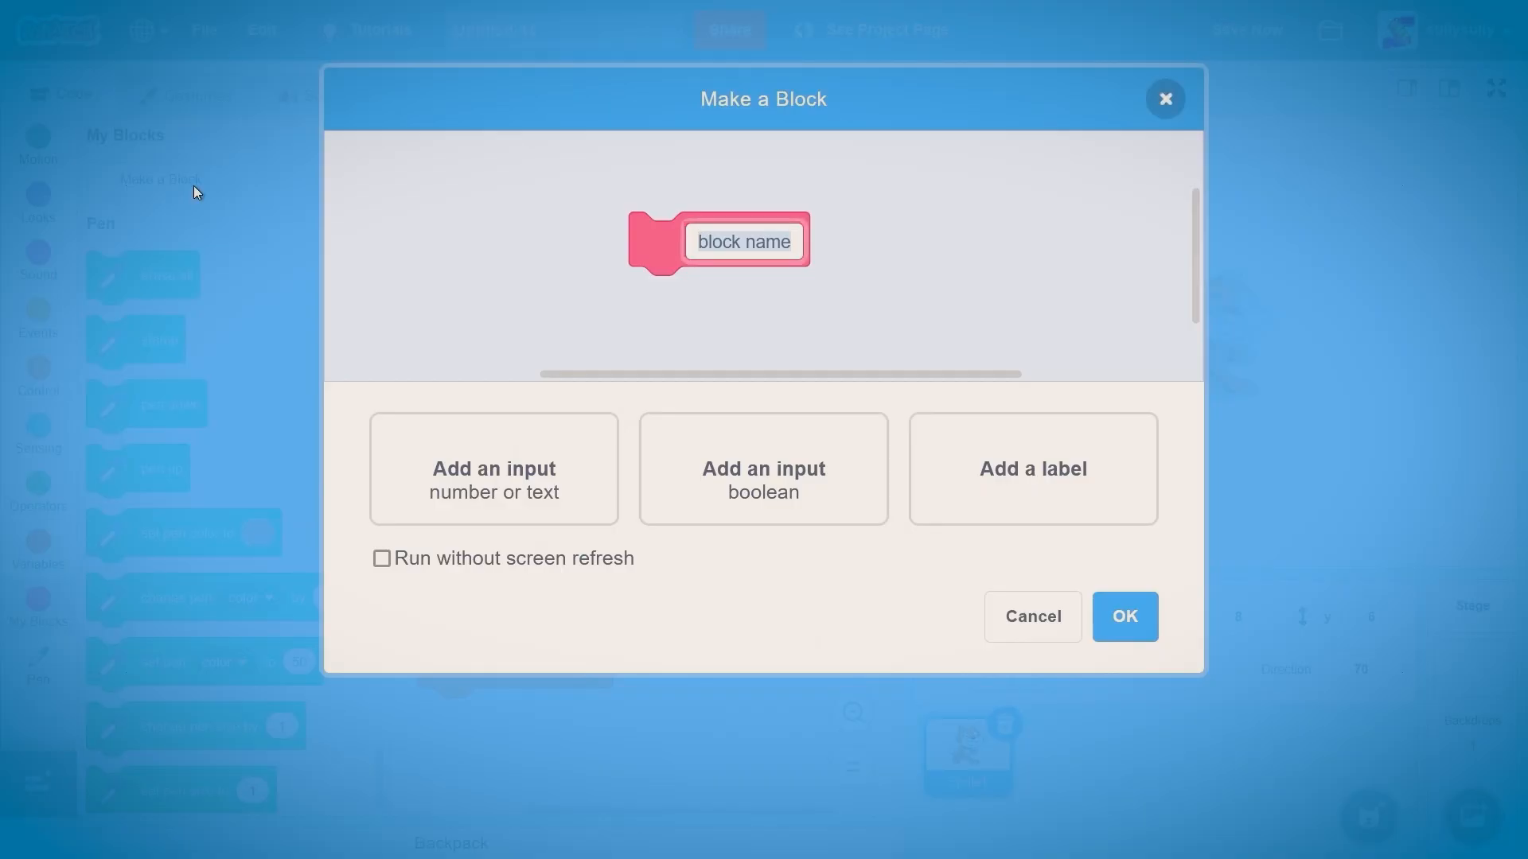
- Create a 'Blur' block with quality and amount inputs, running without screen refresh
type("Blur")
type("q")
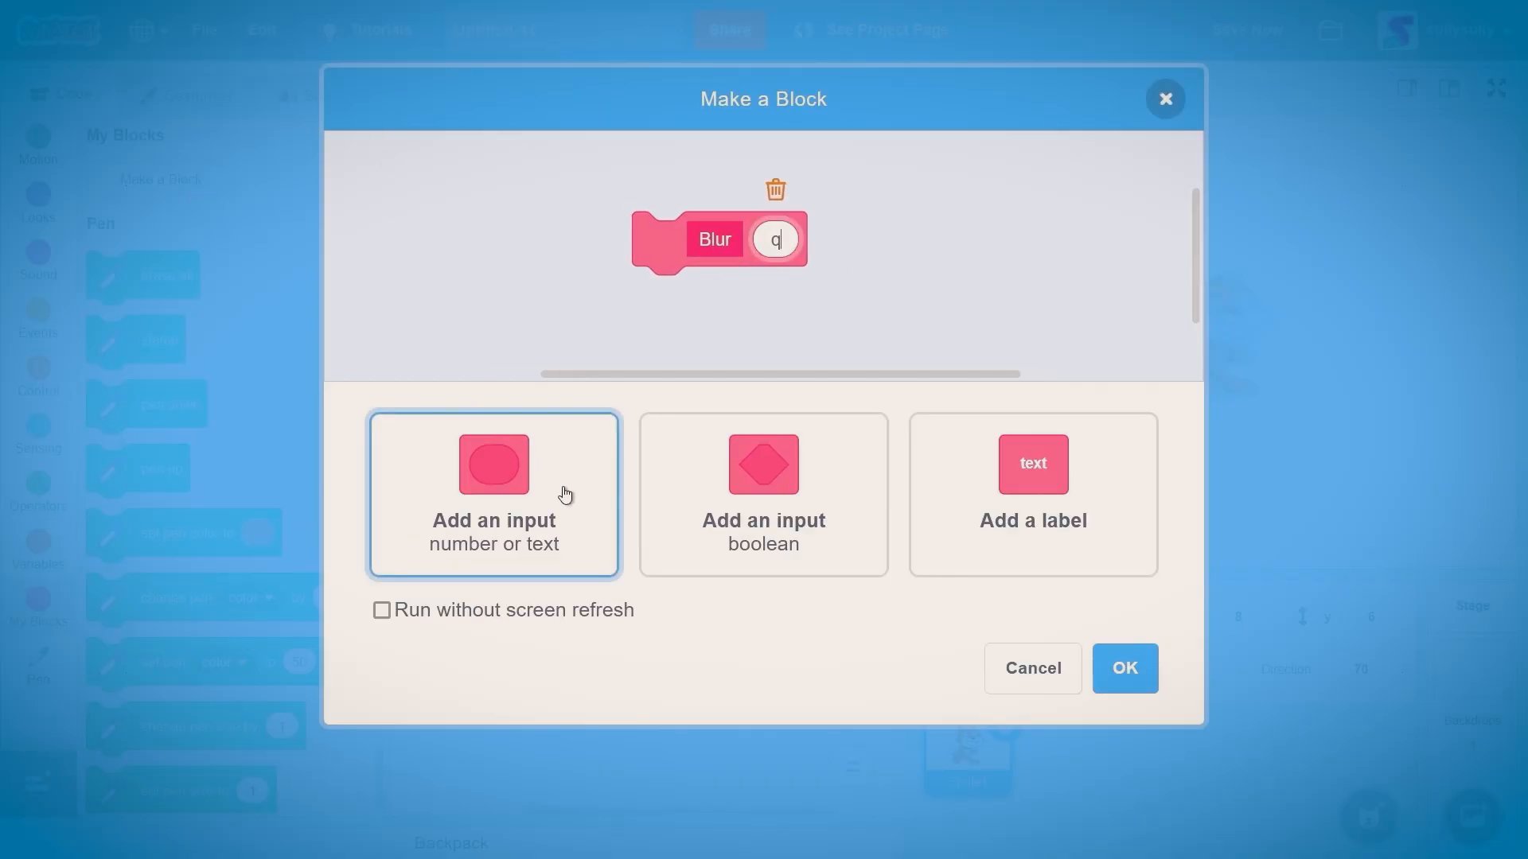
type("uality")
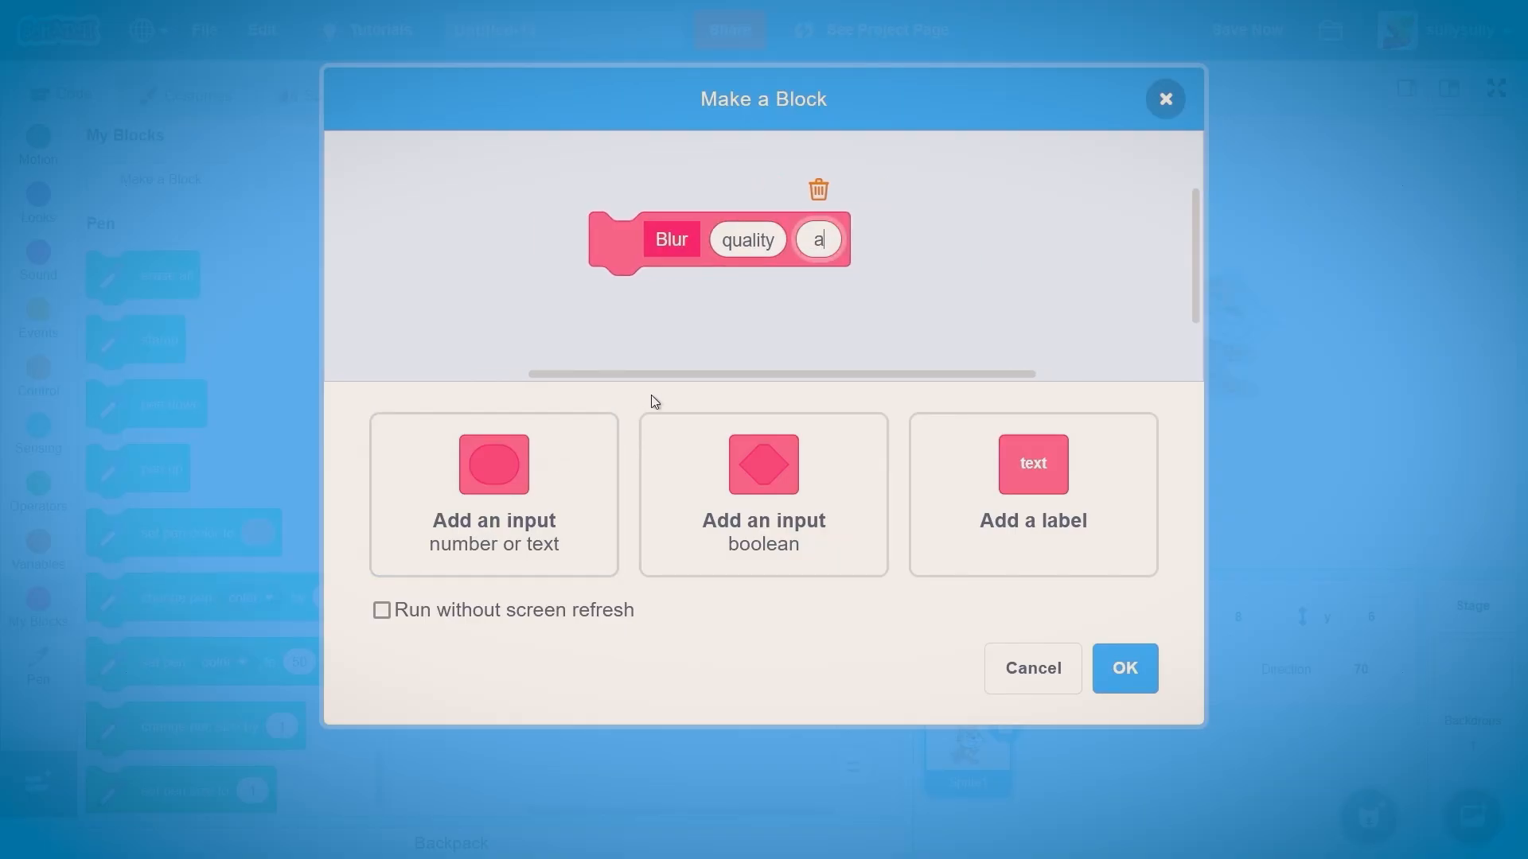
type("mount")
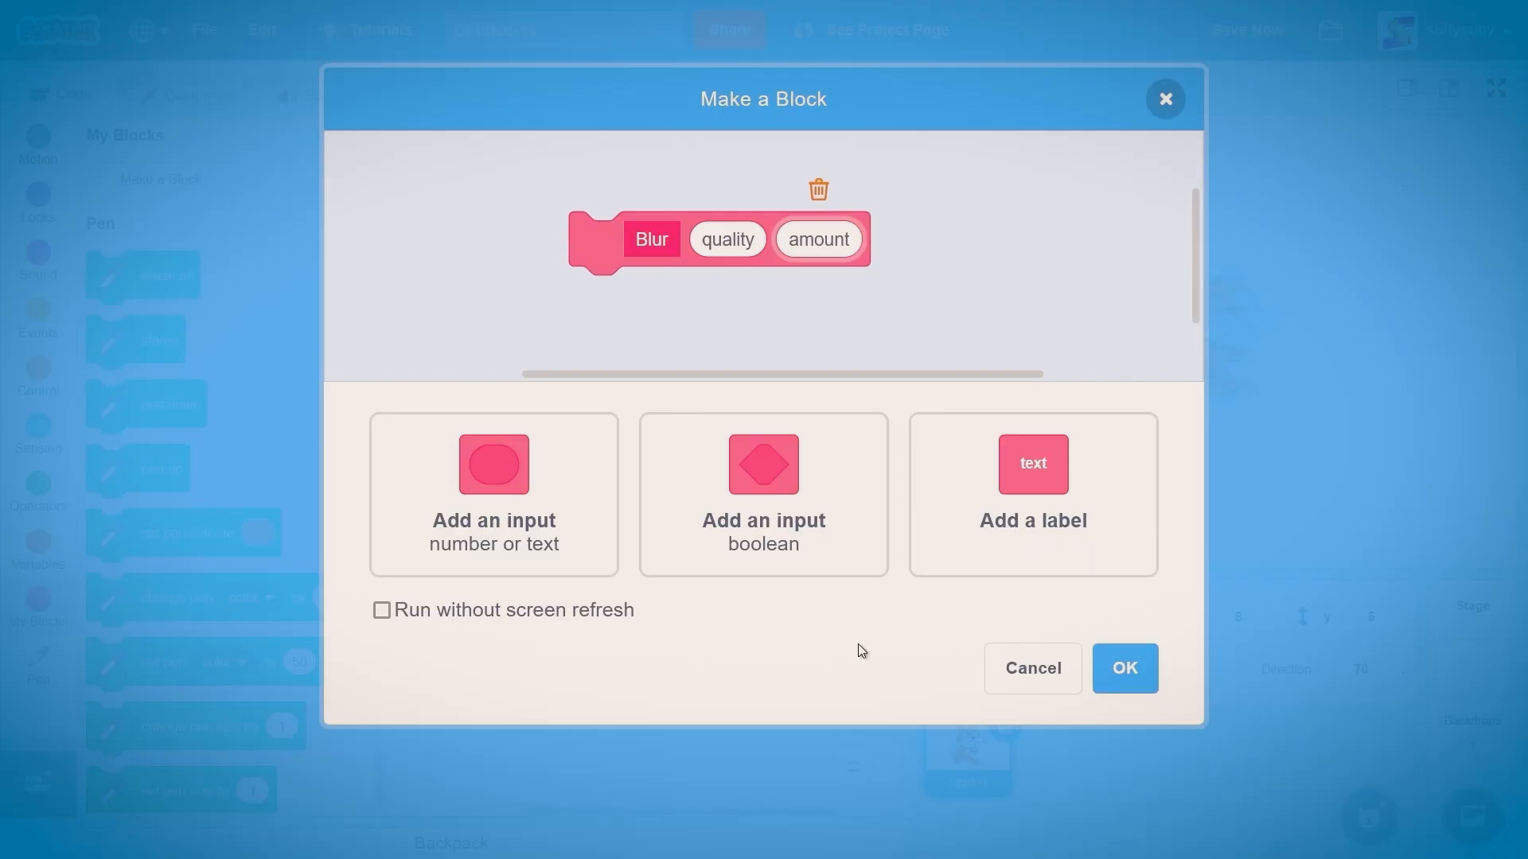
left_click(381, 610)
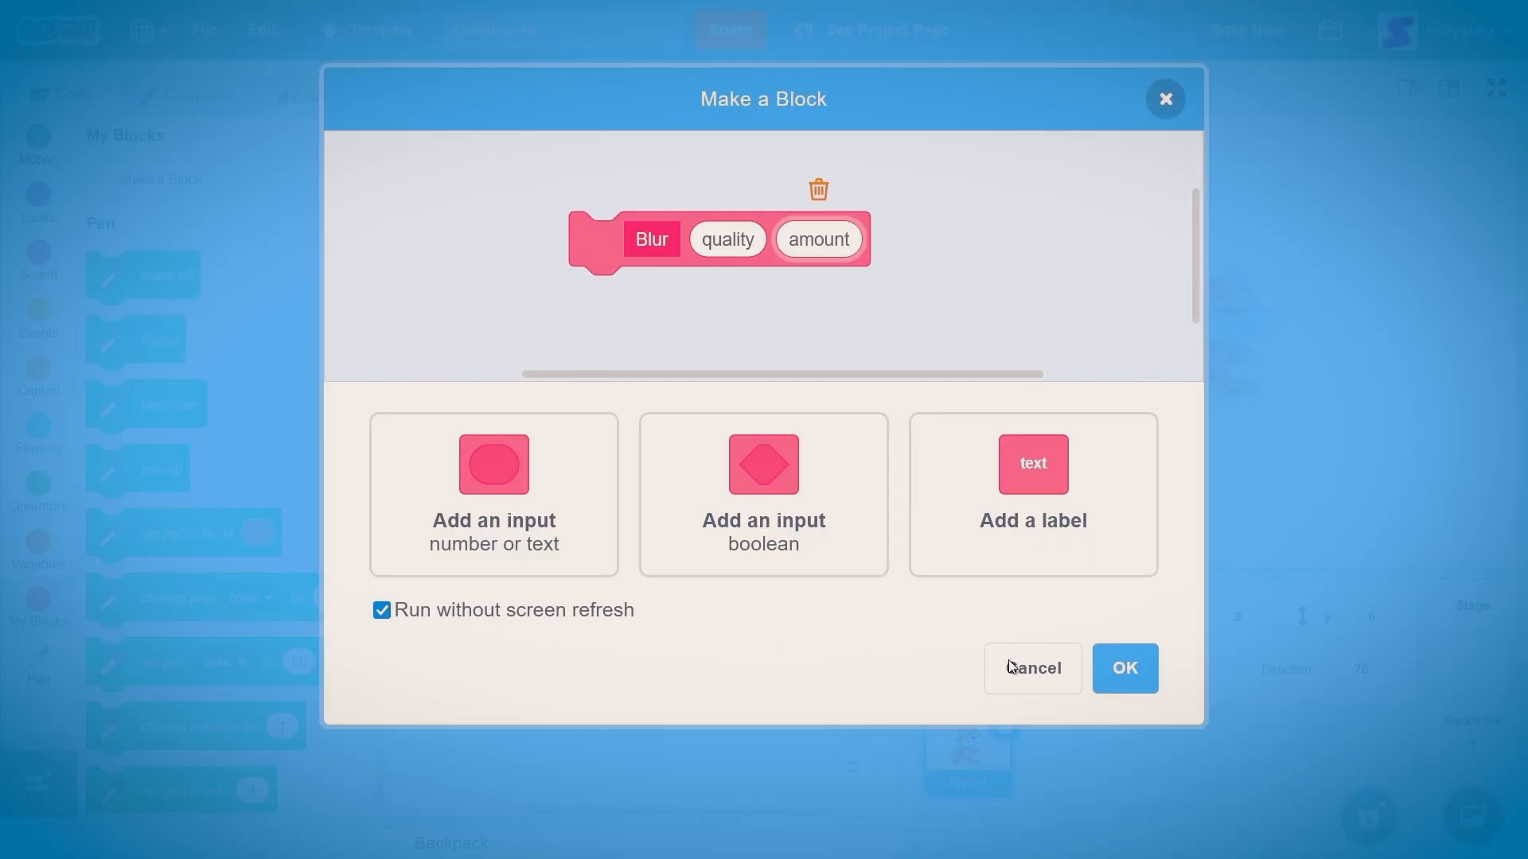
left_click(1123, 668)
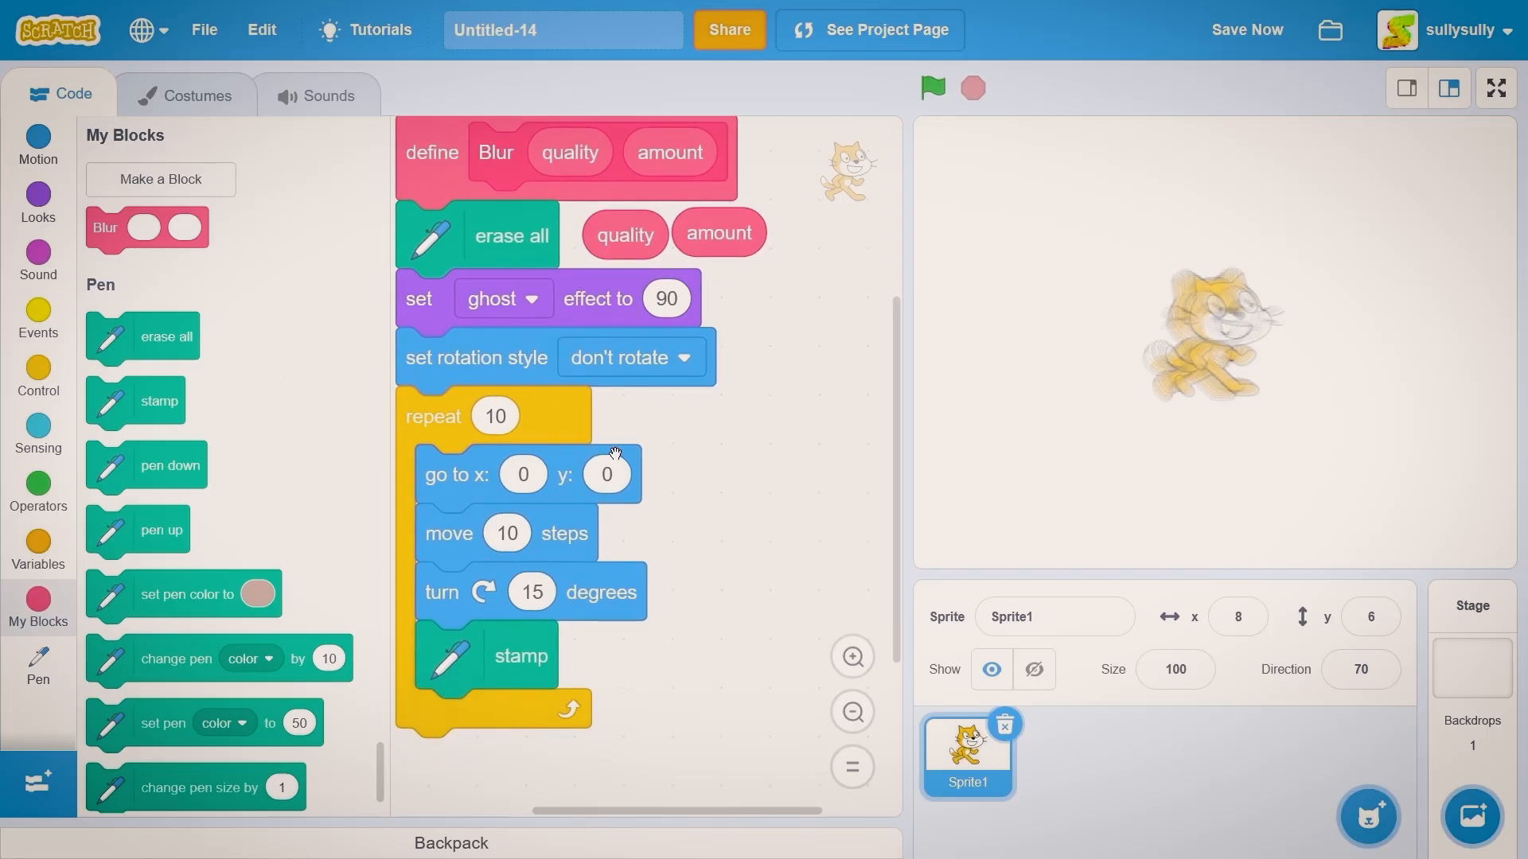
- Drop the amount input into the move steps block
left_click_drag(718, 231, 530, 533)
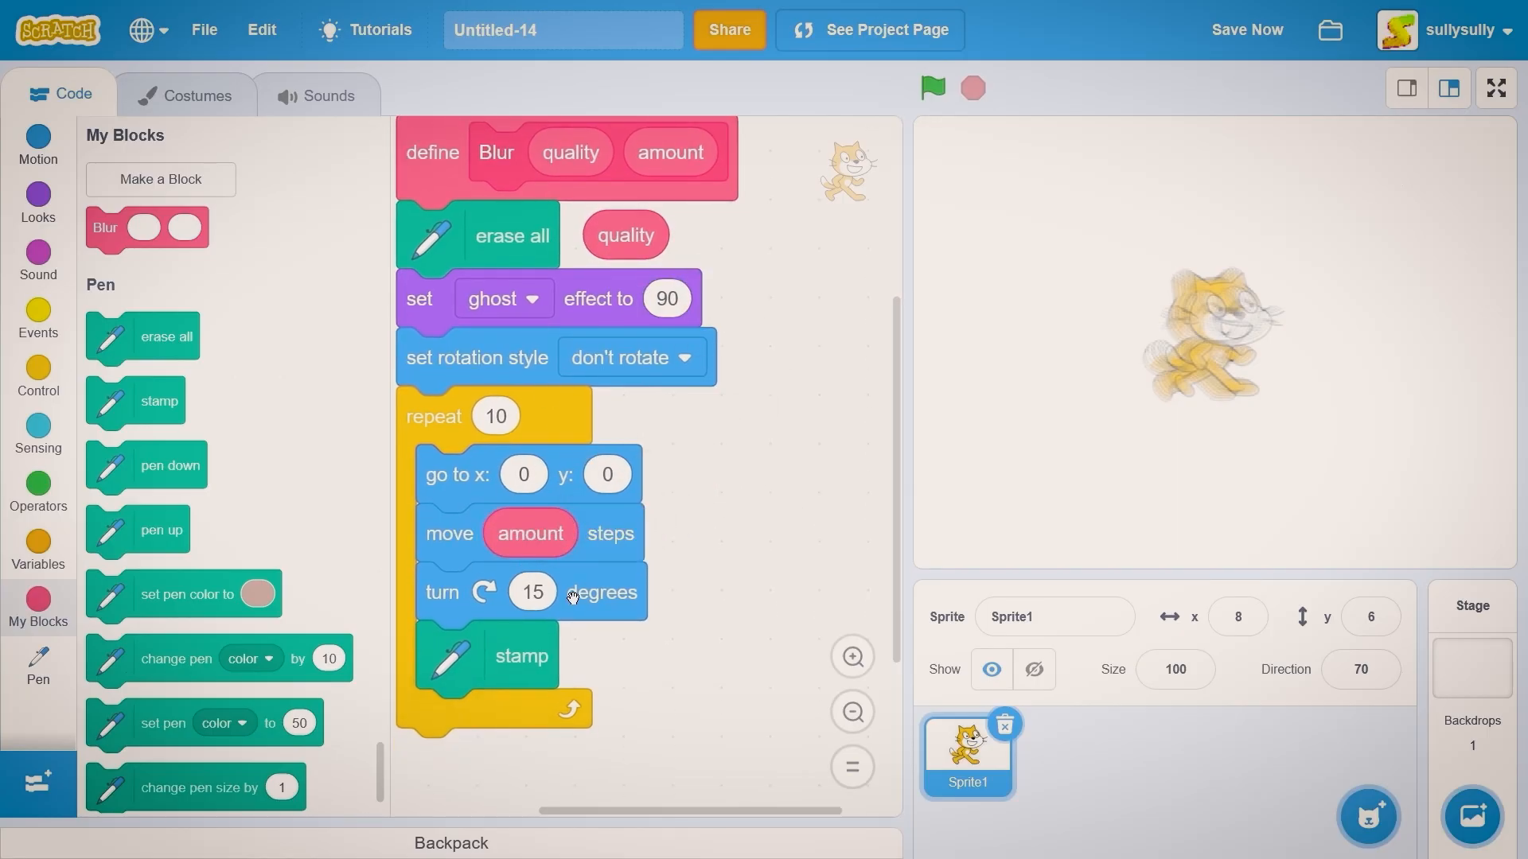
left_click(38, 485)
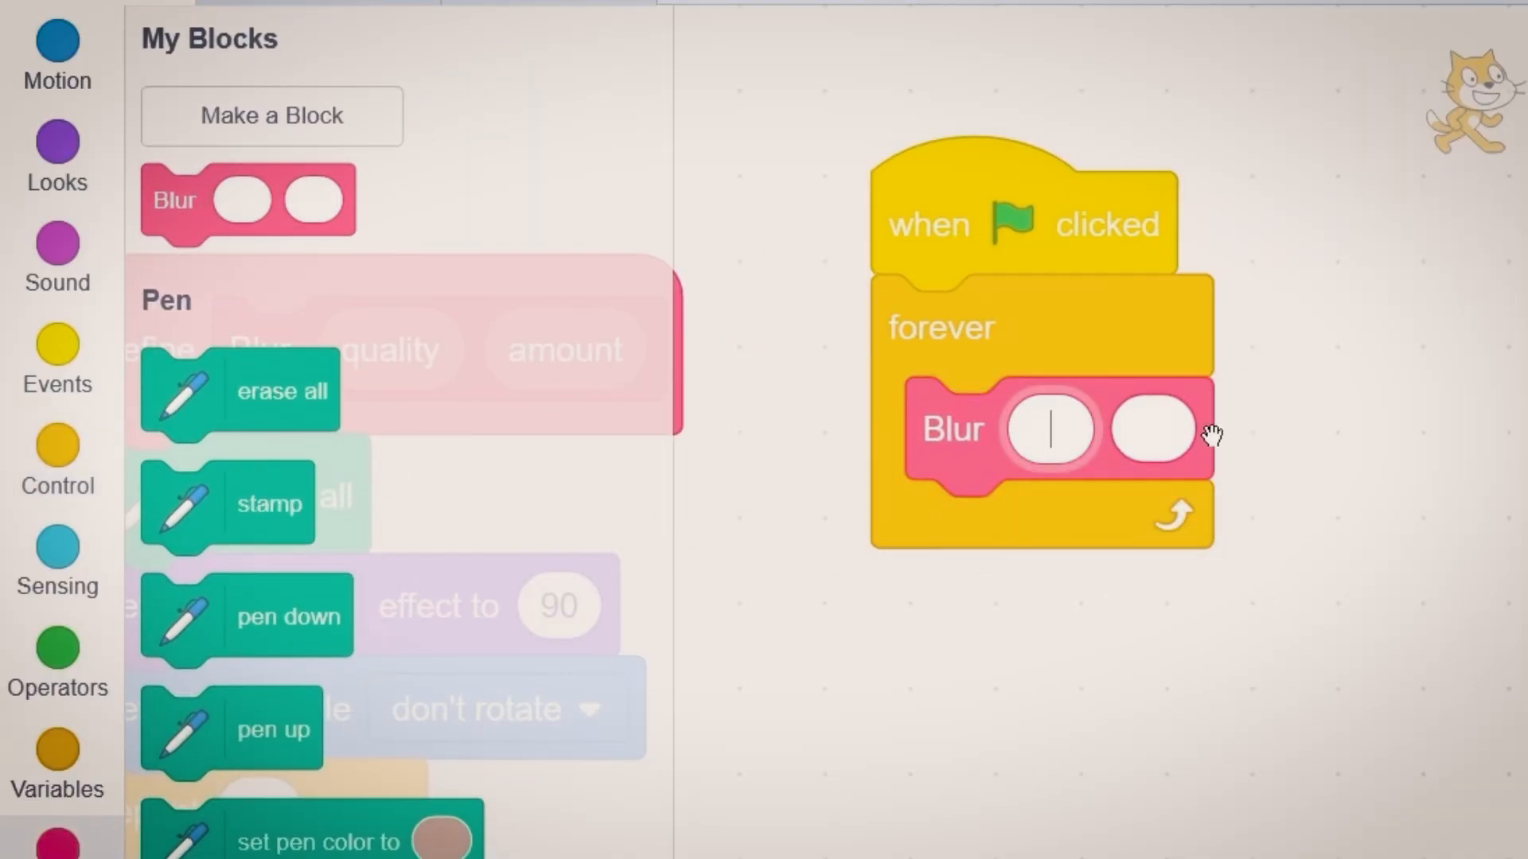
- Call Blur with 50 and 5 inside a forever loop and run it
type("50")
left_click(1153, 428)
type("5")
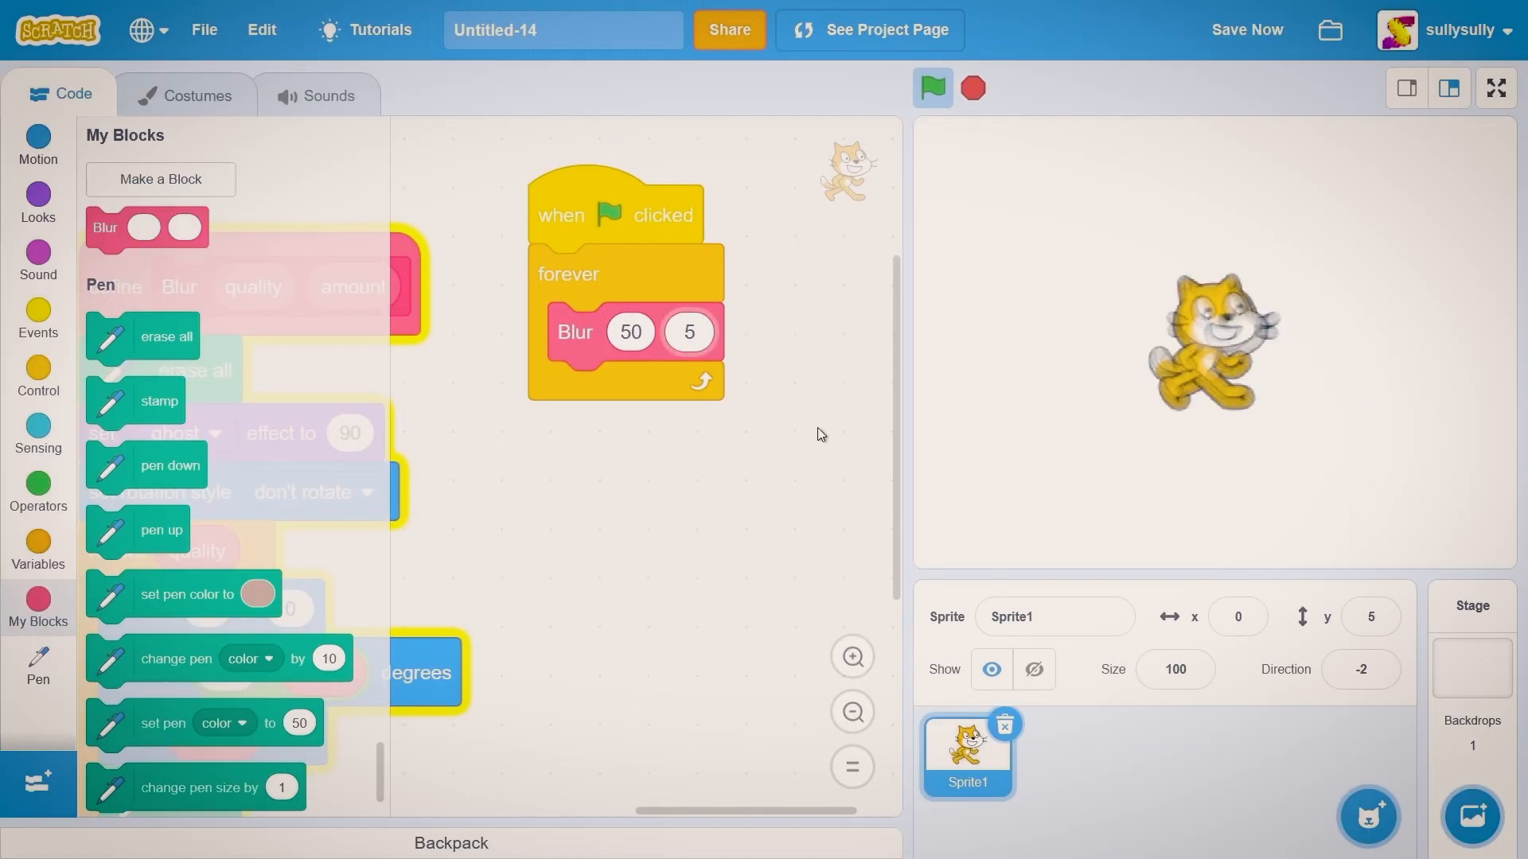
left_click(687, 331)
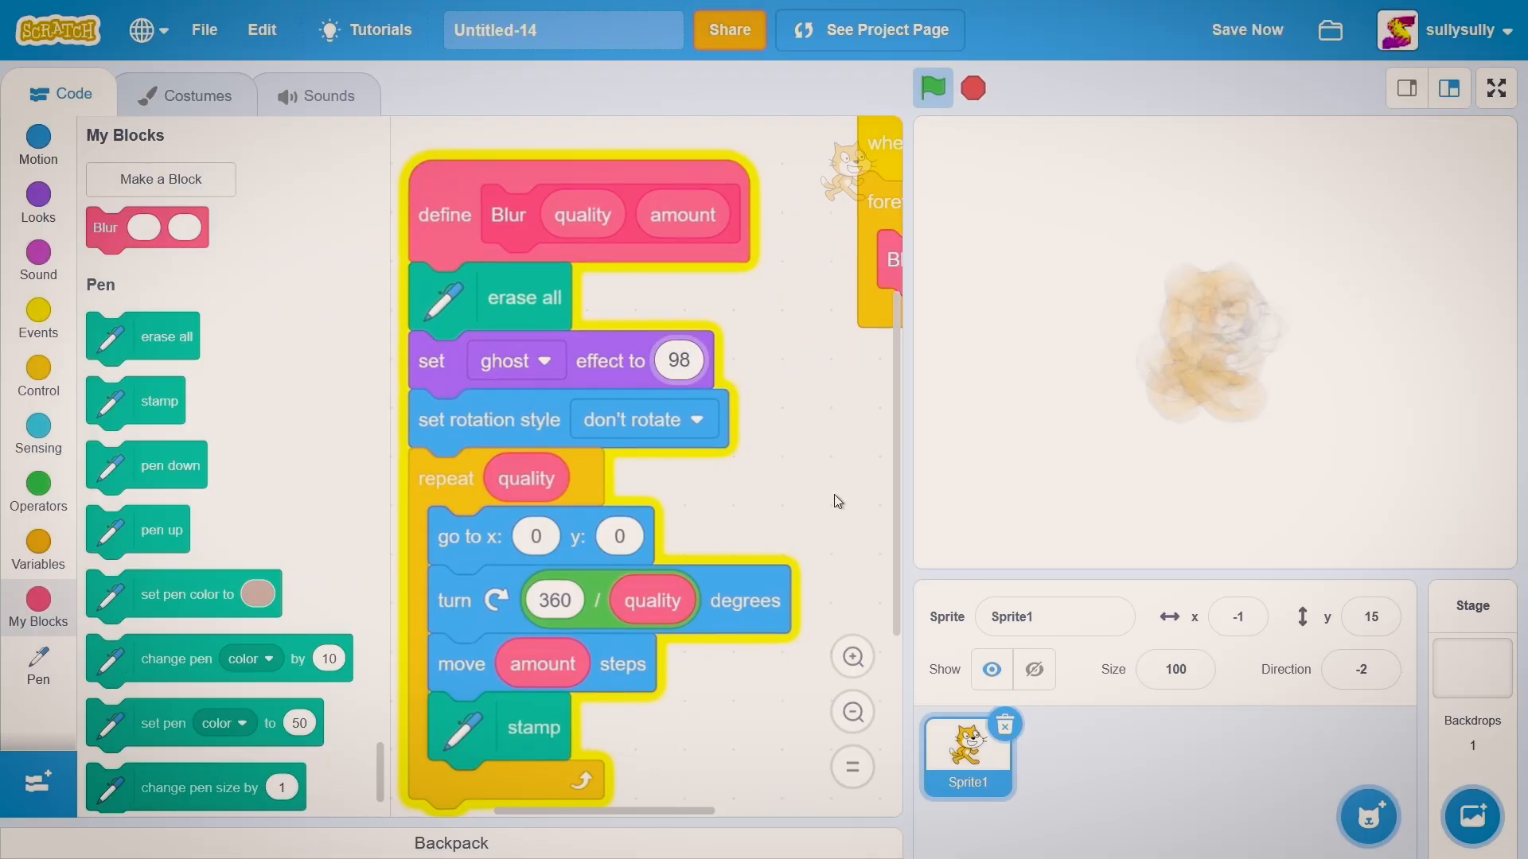
- Set ghost to 98, repeat quality times turning 360 / quality, and view costumes
left_click(197, 94)
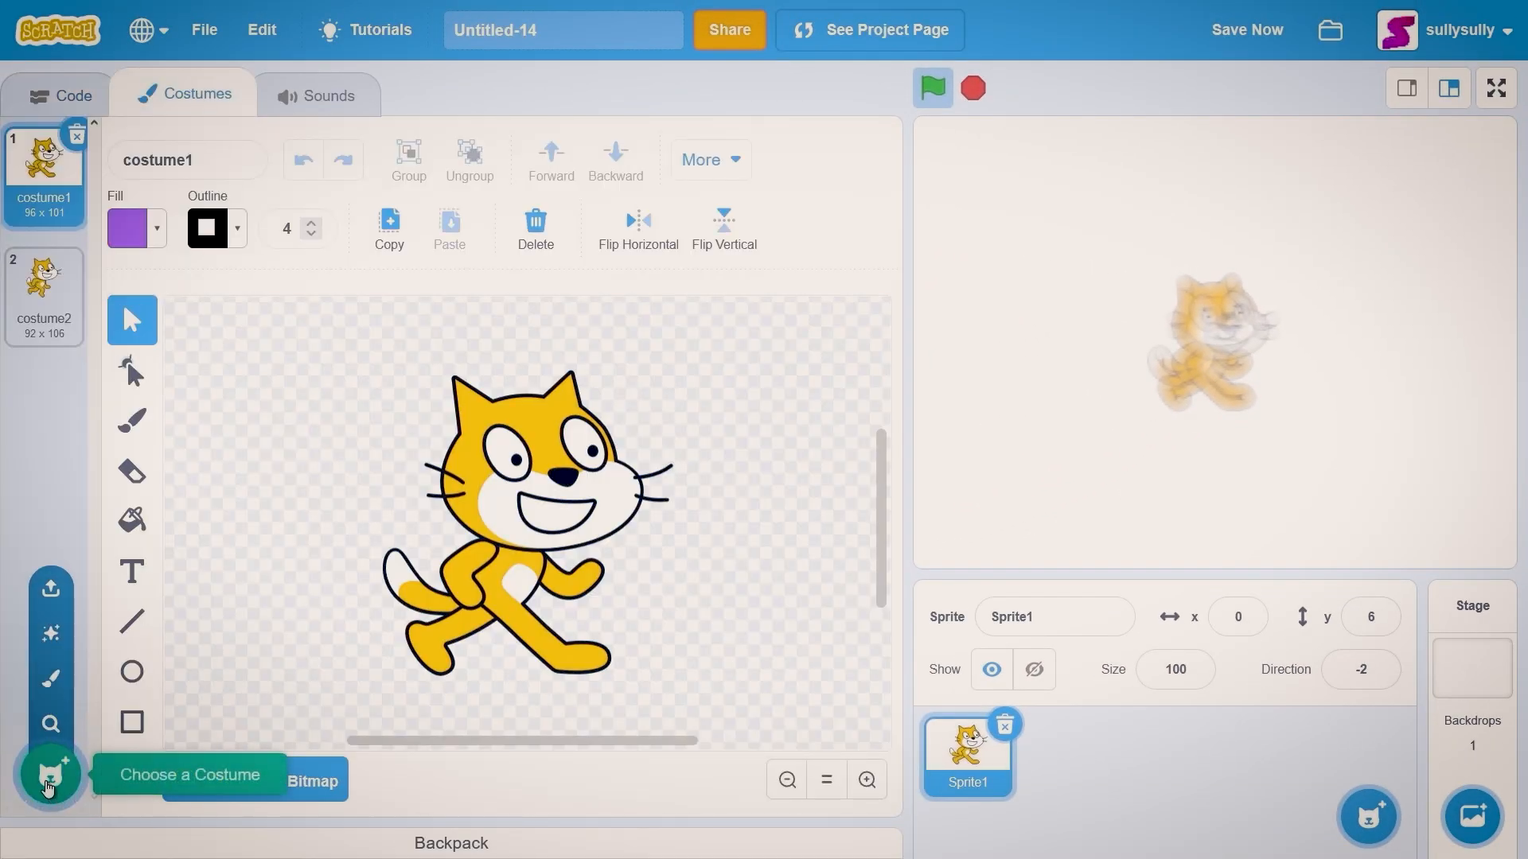
- Add the Anina Top L Step costume from the library and return to the code
left_click(49, 775)
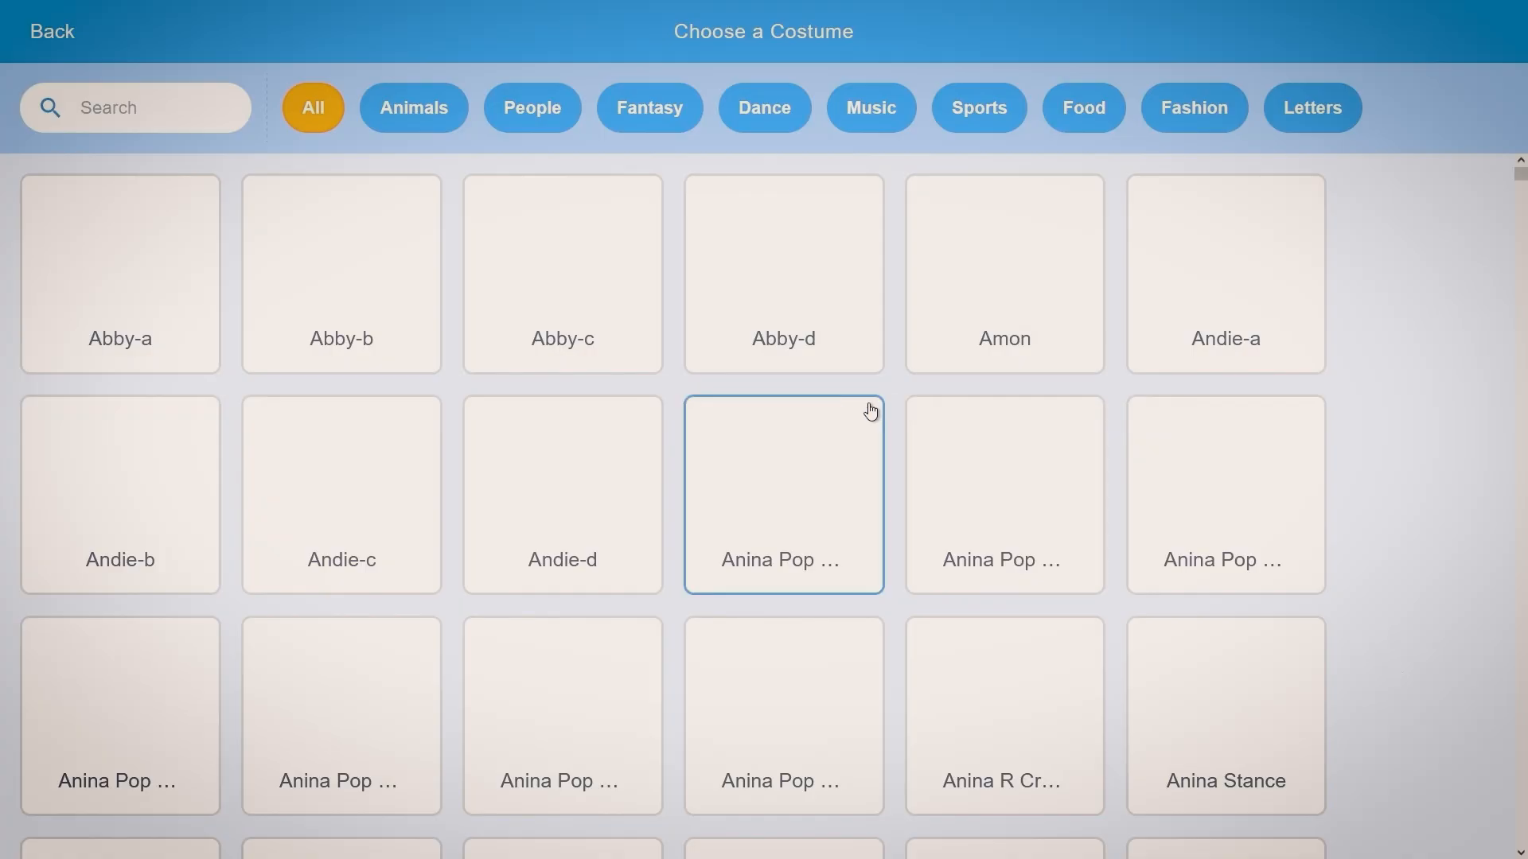
left_click(339, 711)
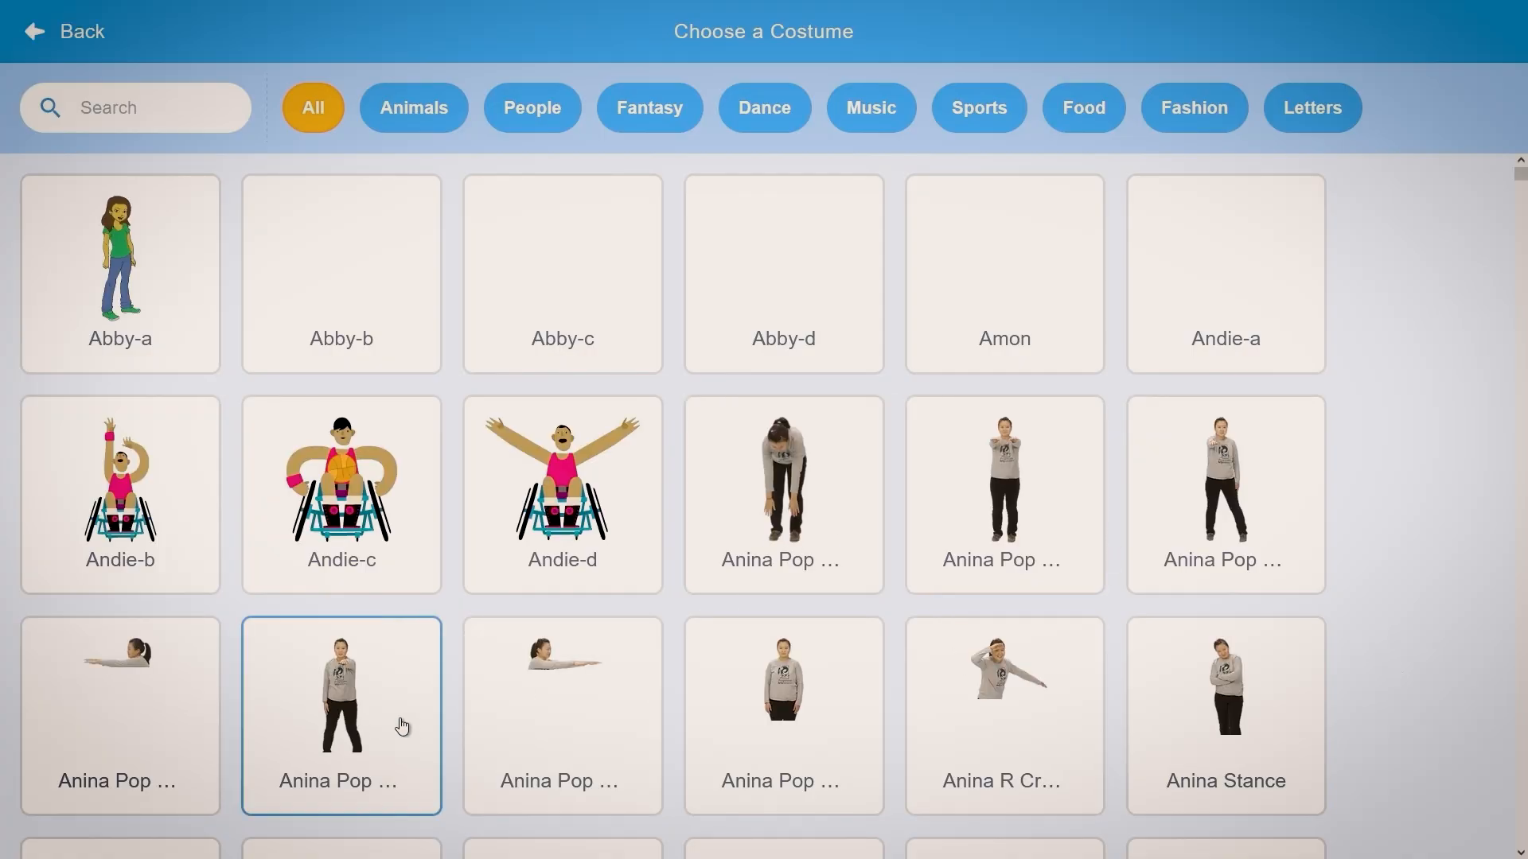
scroll("down", 3)
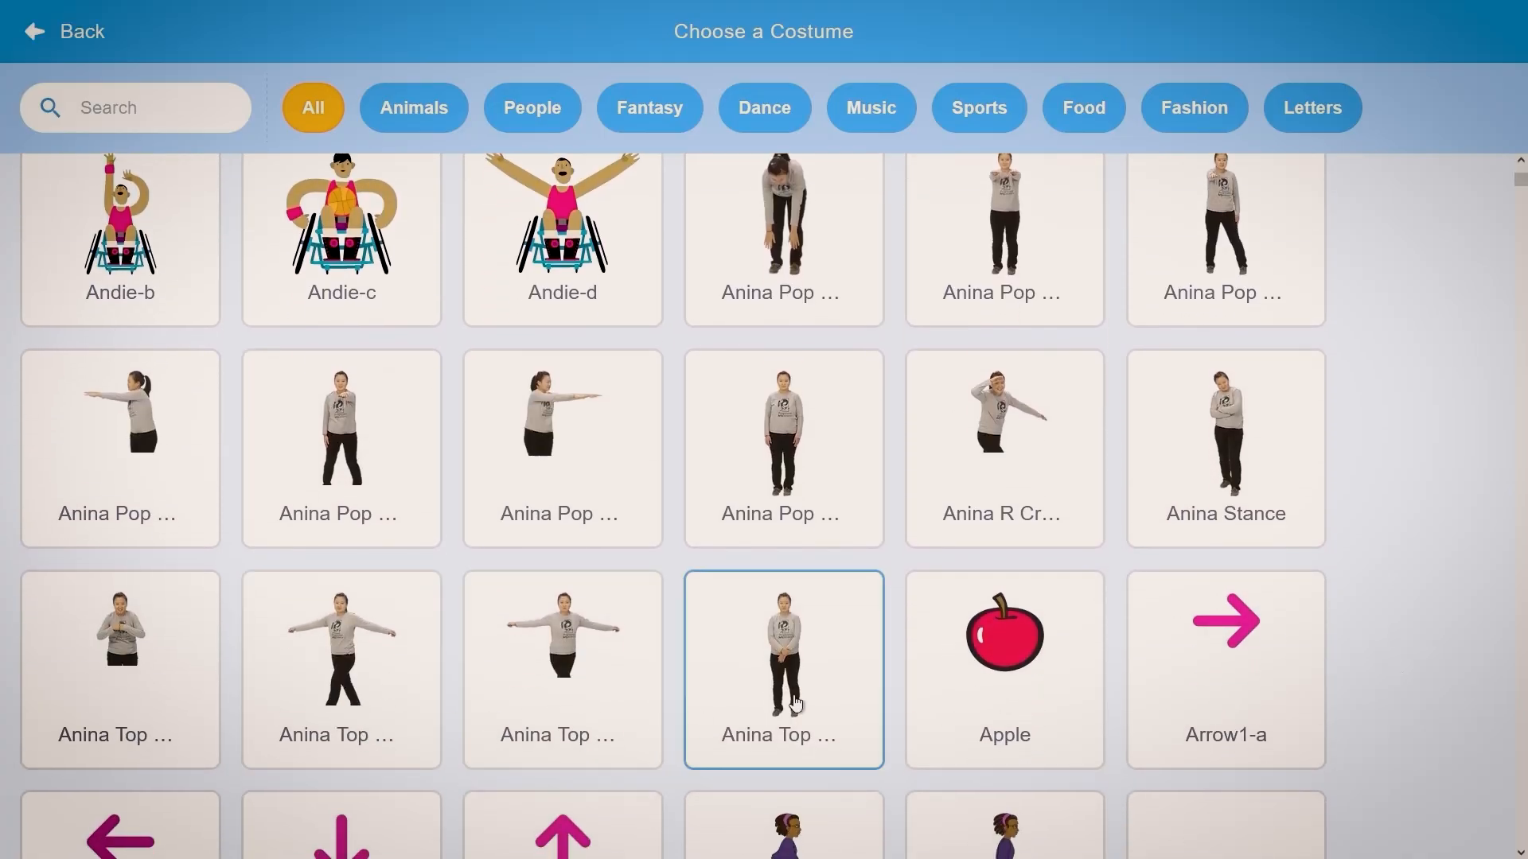
left_click(782, 669)
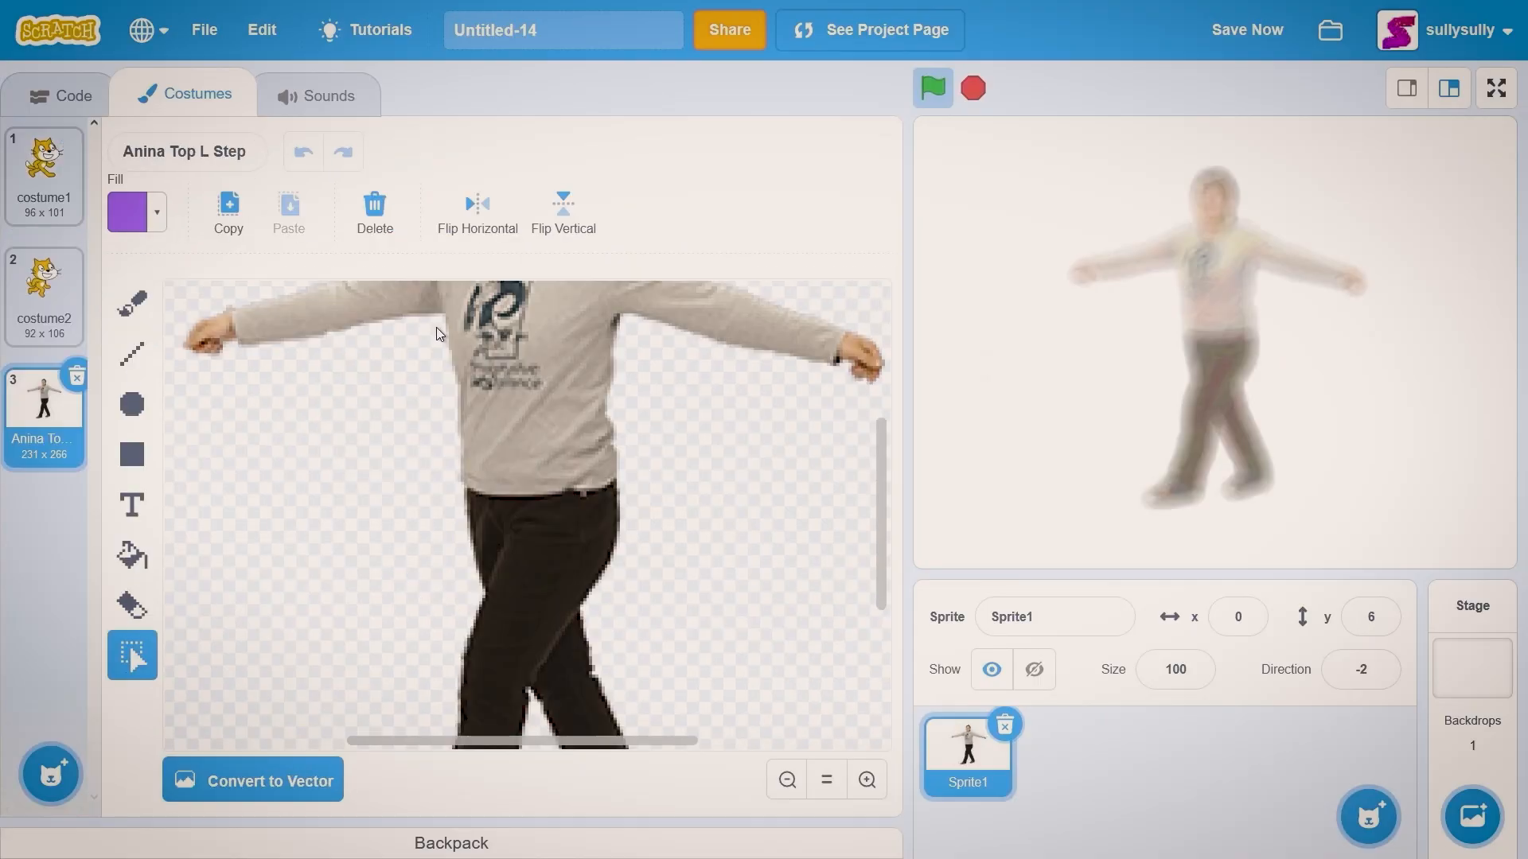
left_click(70, 95)
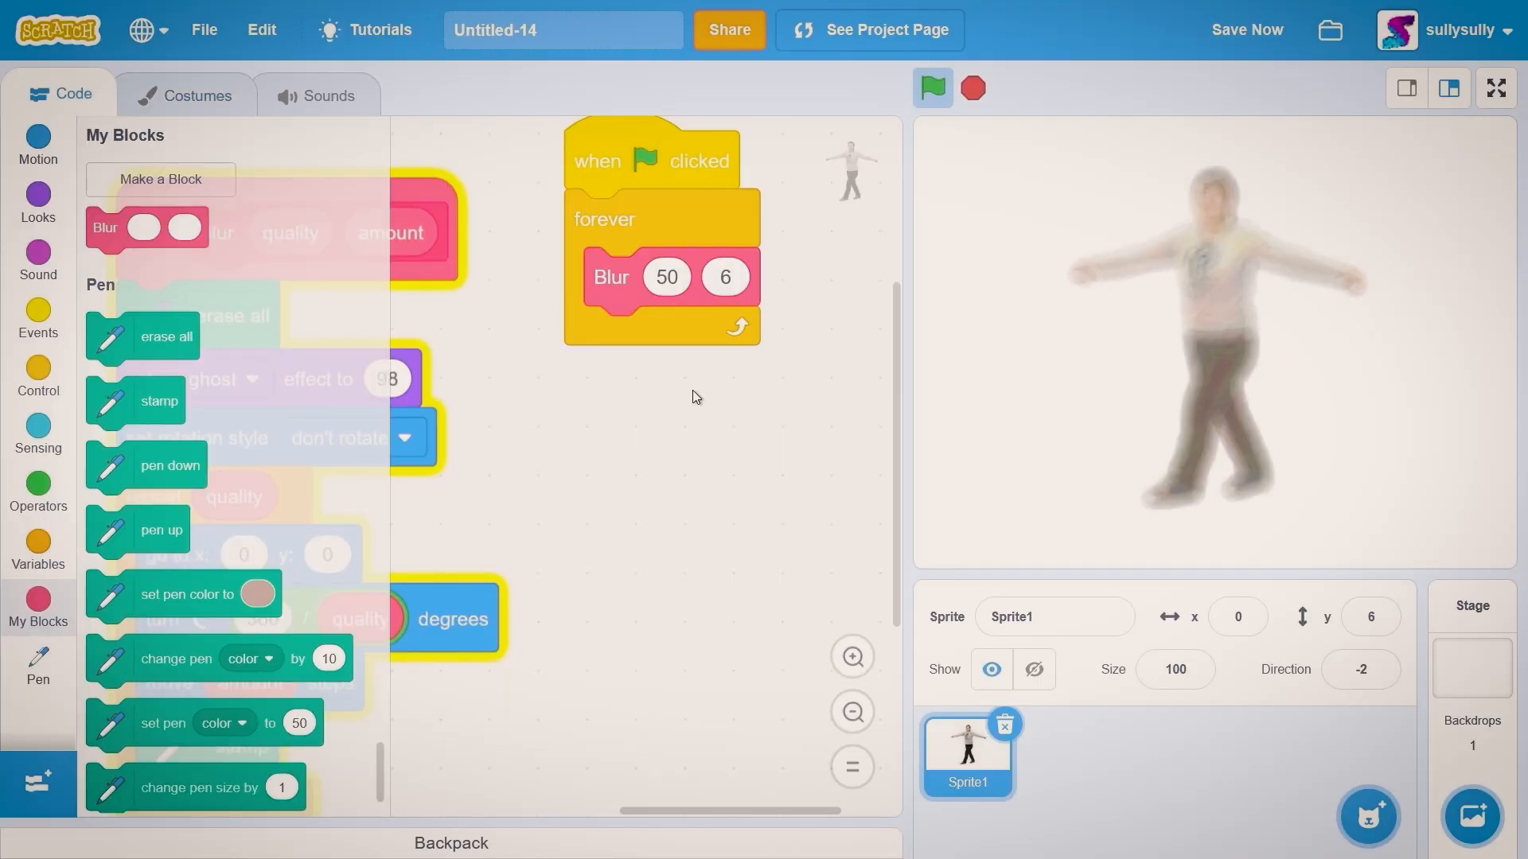
- Show my variable as a stage slider set to 0, feeding Blur's amount input
left_click(37, 556)
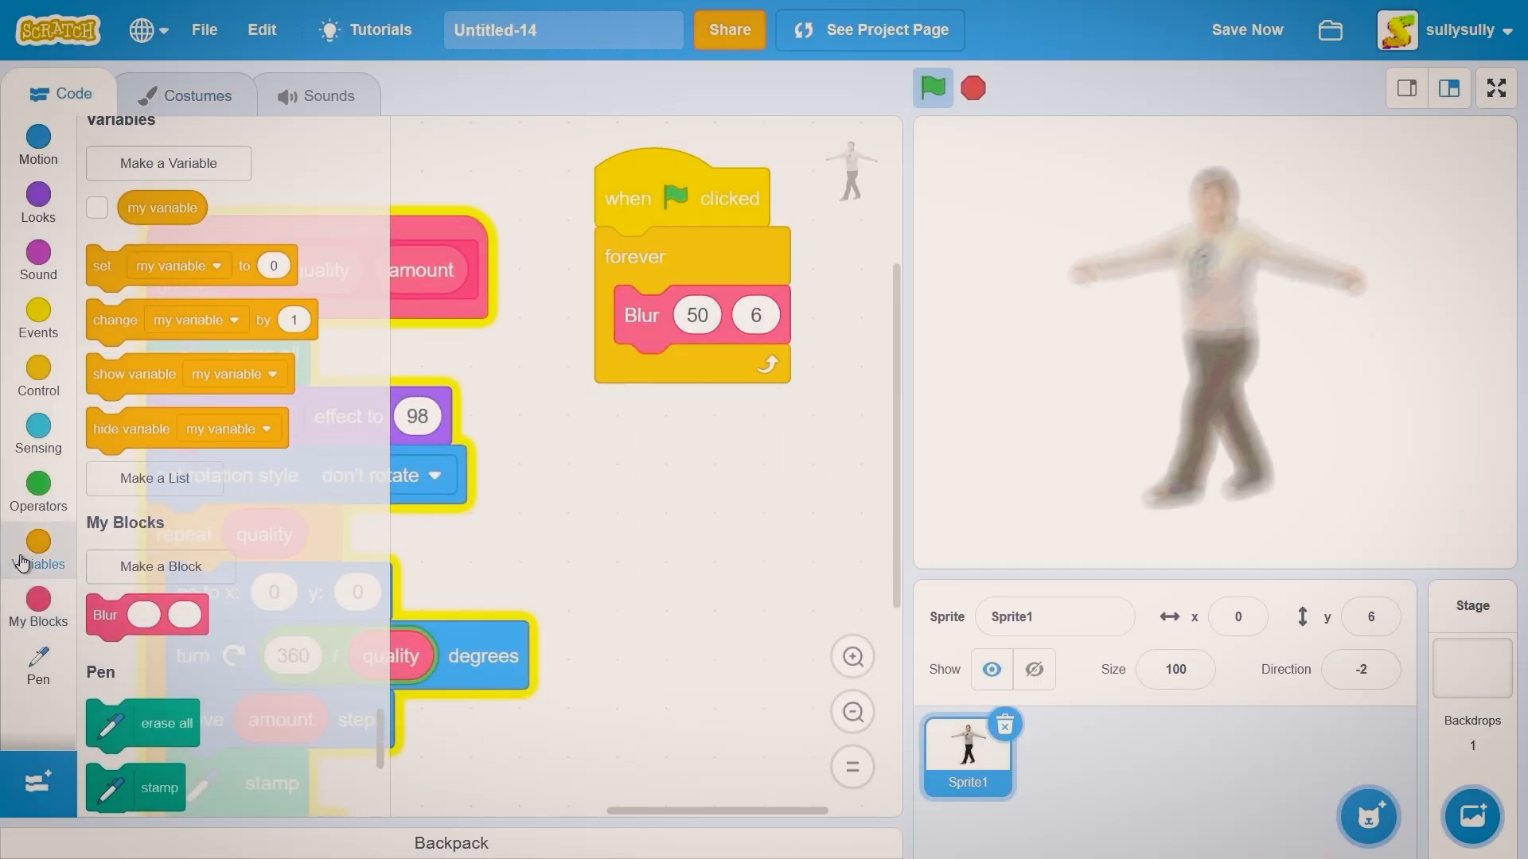
left_click(96, 208)
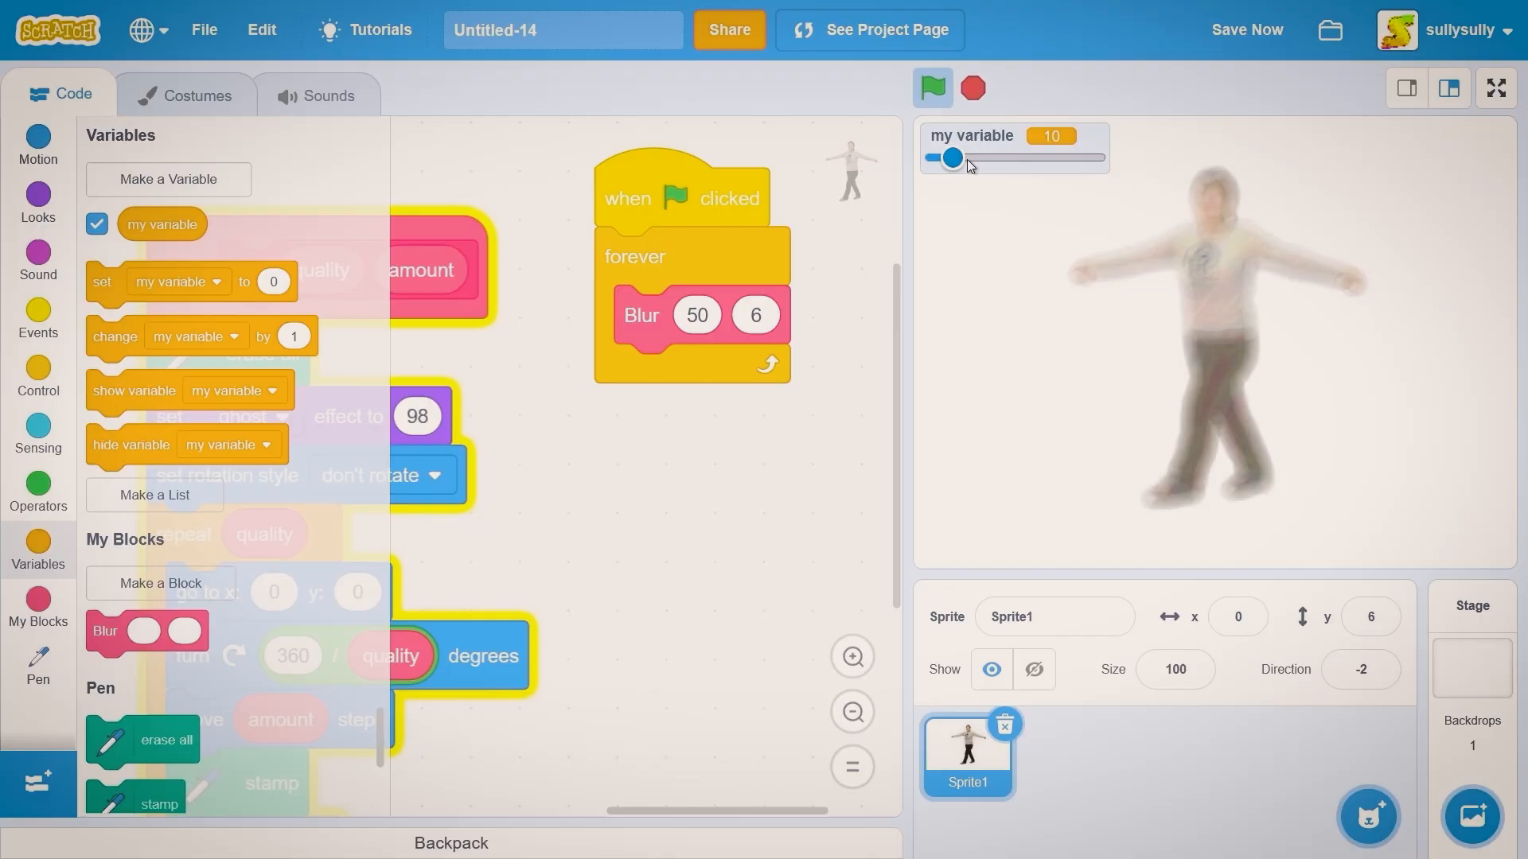
left_click_drag(953, 158, 936, 157)
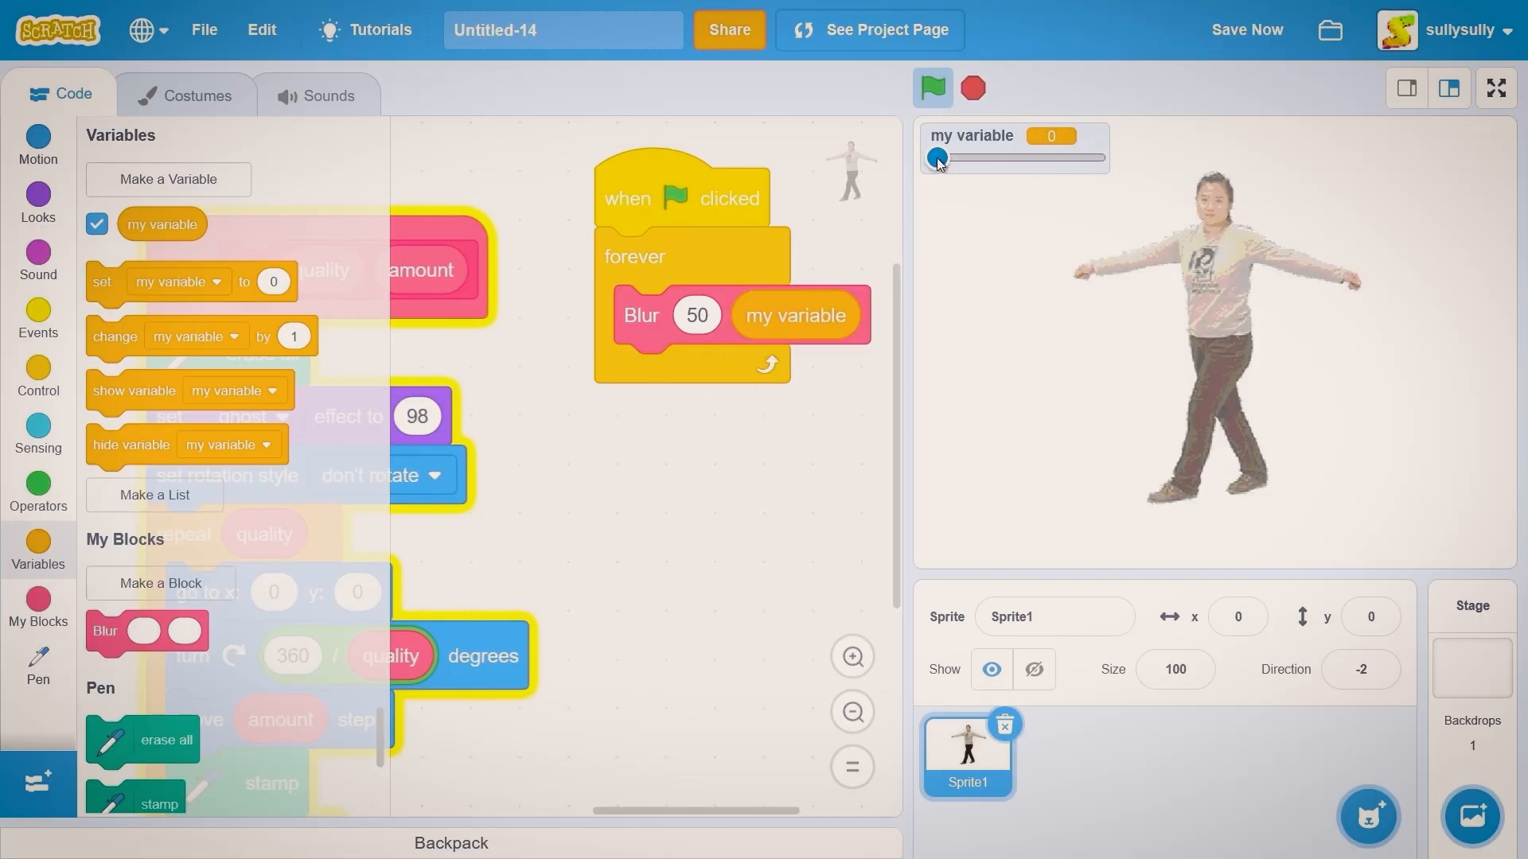
left_click(1495, 88)
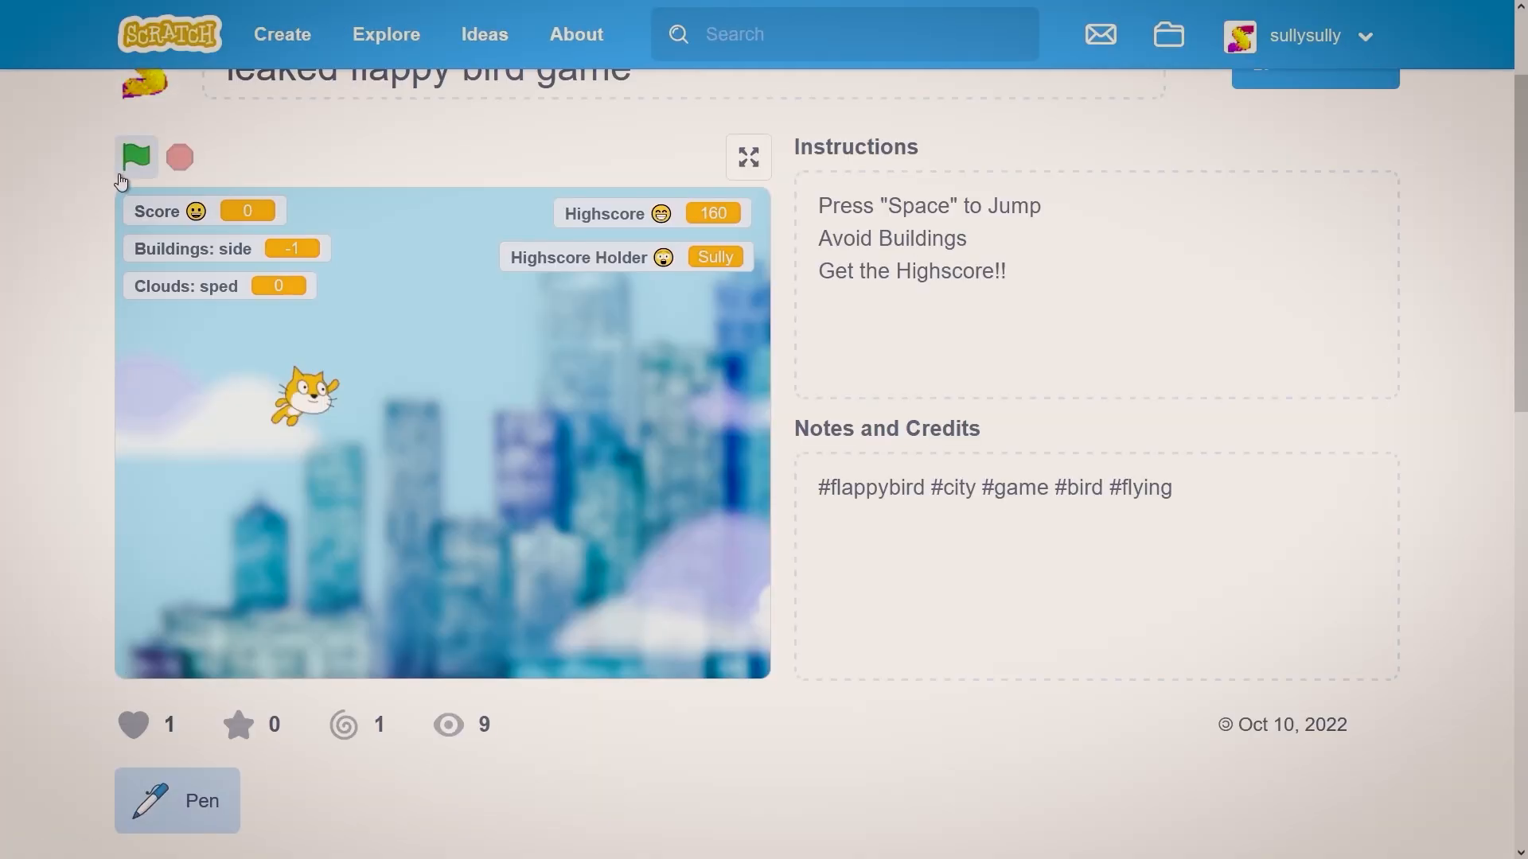
- Start the flappy bird game with the green flag so buildings scroll over the blurred city
left_click(136, 156)
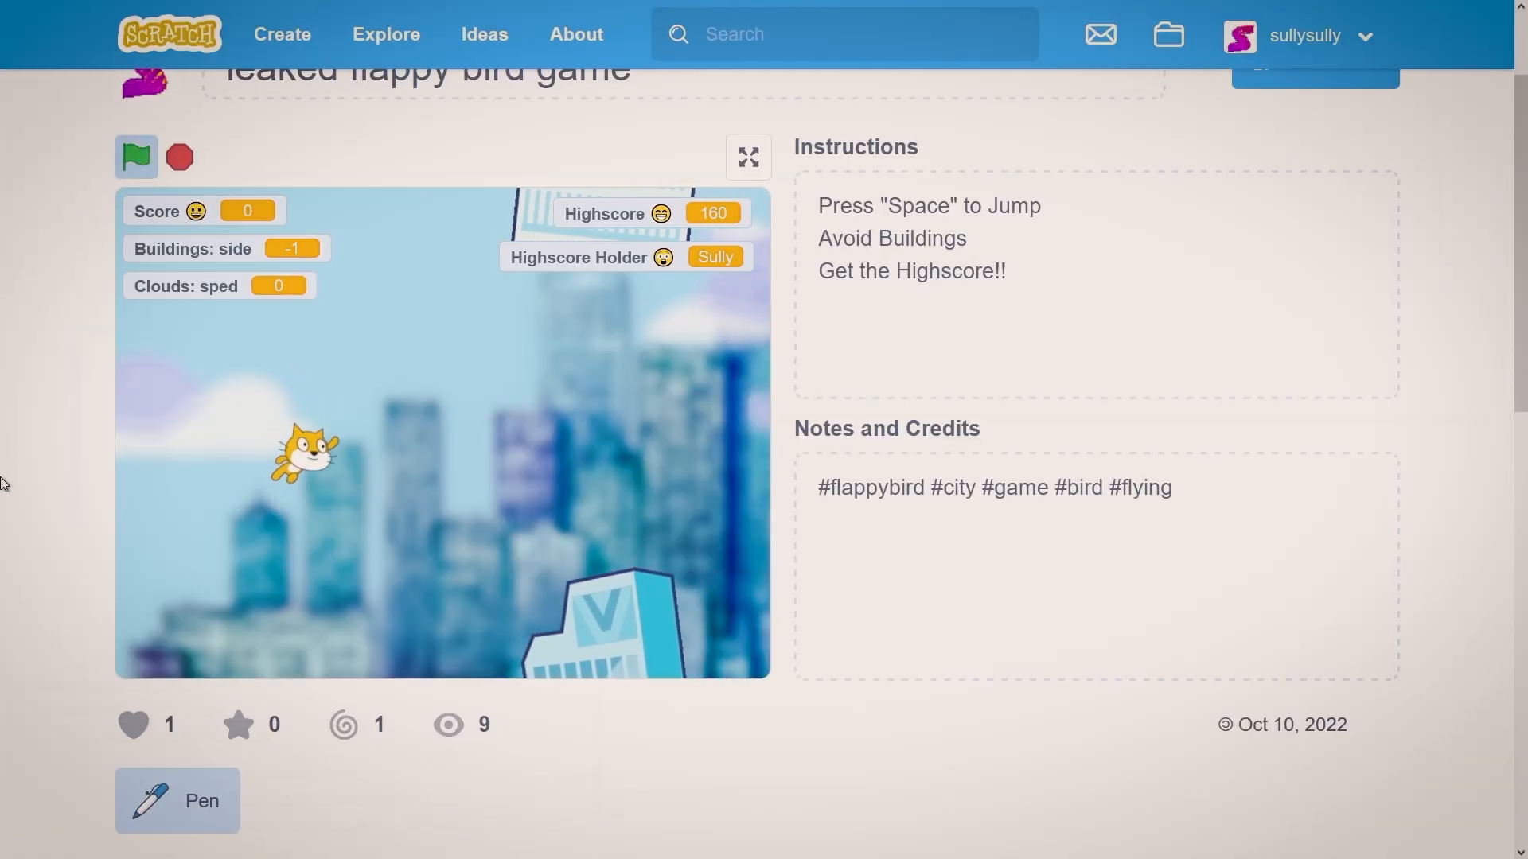